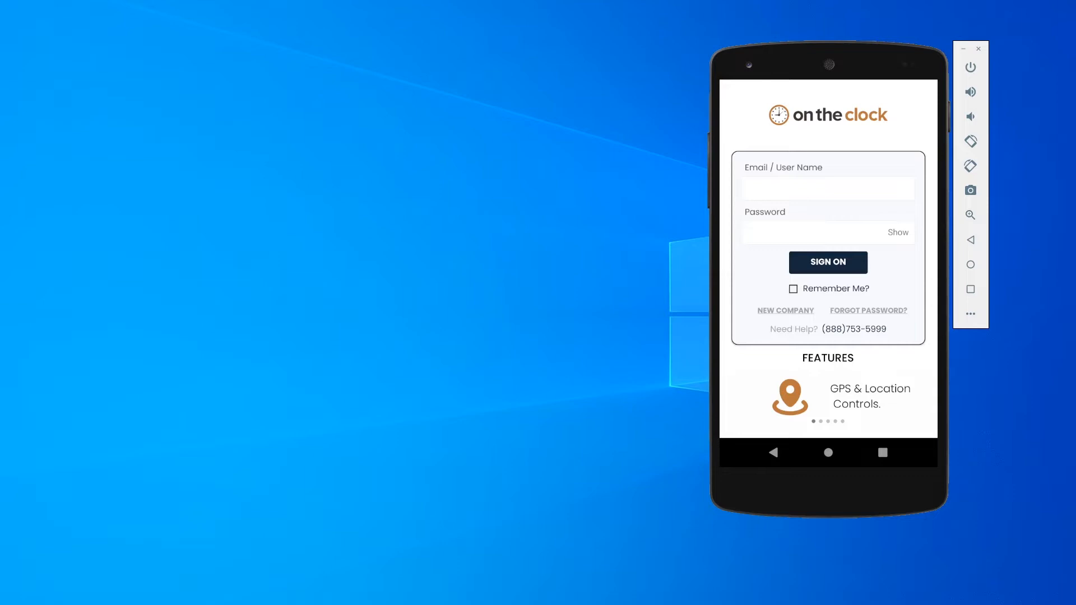
pyautogui.moveTo(1039, 293)
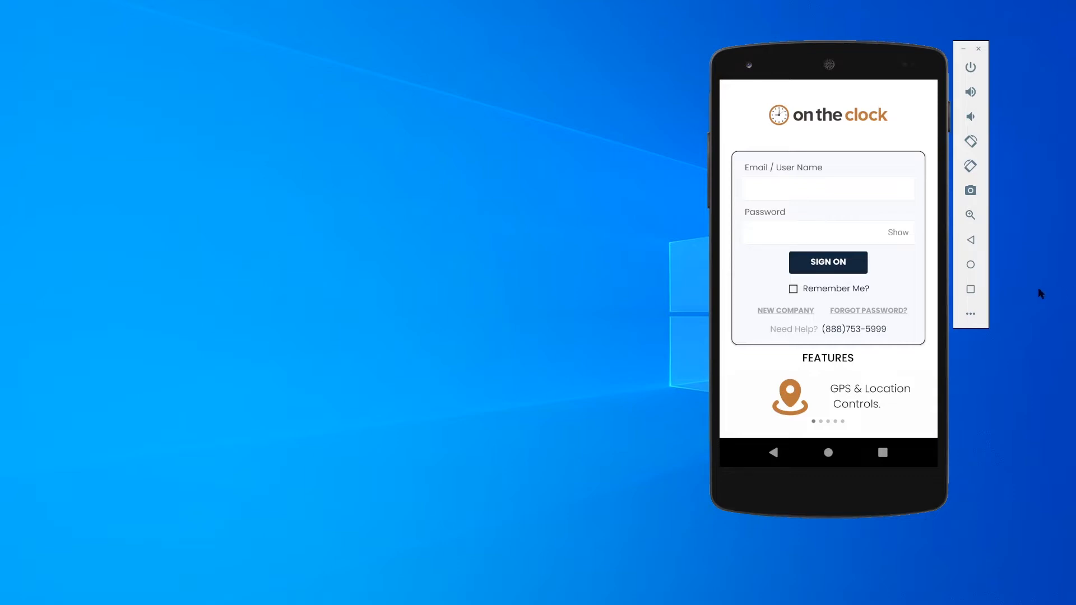
pyautogui.moveTo(995, 341)
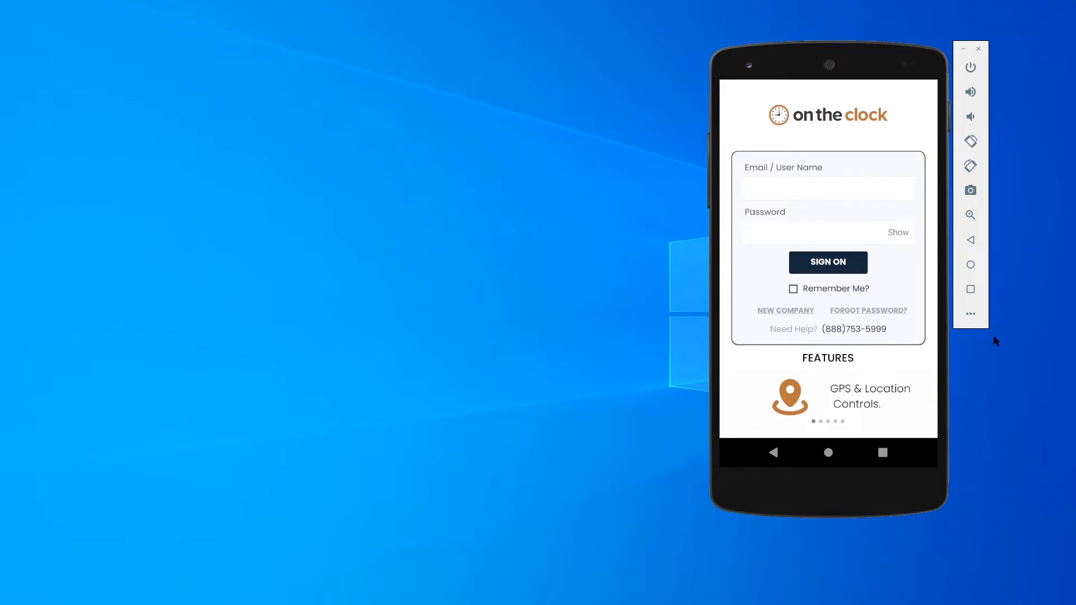
pyautogui.moveTo(810, 195)
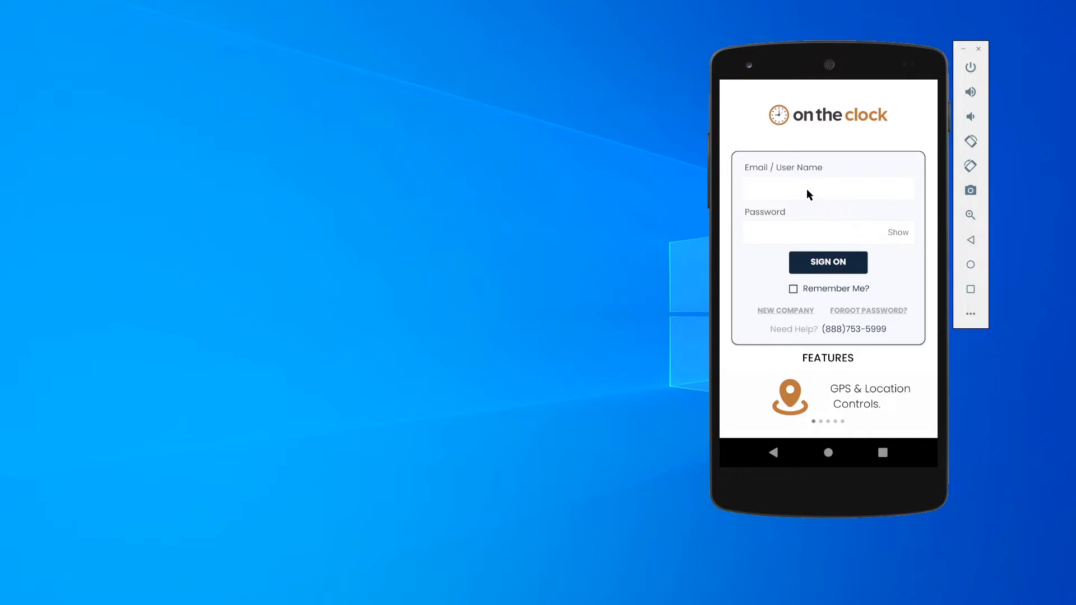
# - Sign in as user 'Temp22' with the account password to reach the employee dashboard
pyautogui.click(829, 188)
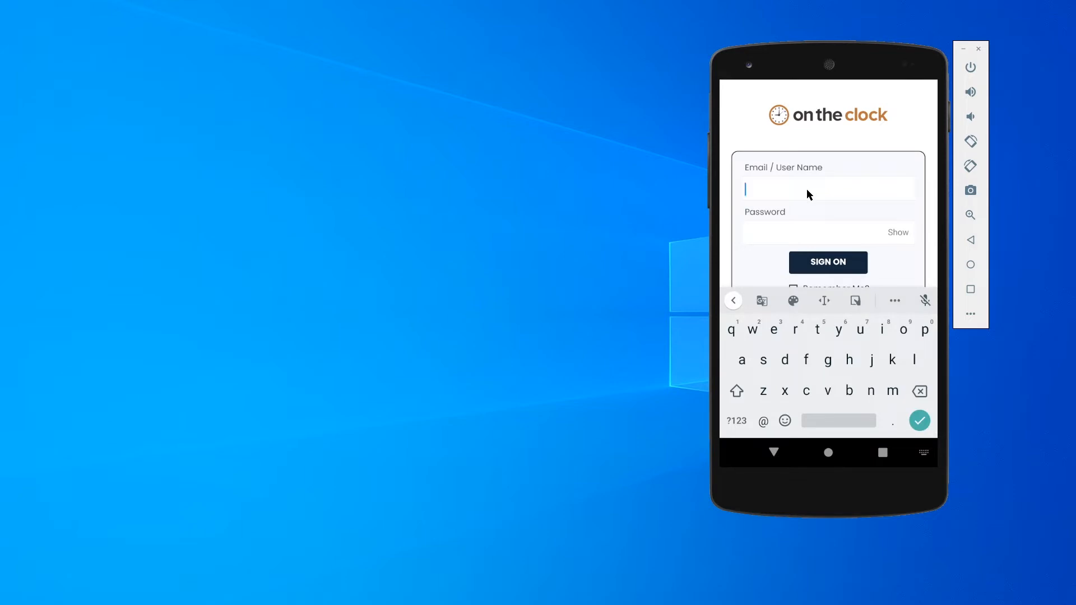
pyautogui.write('Temp')
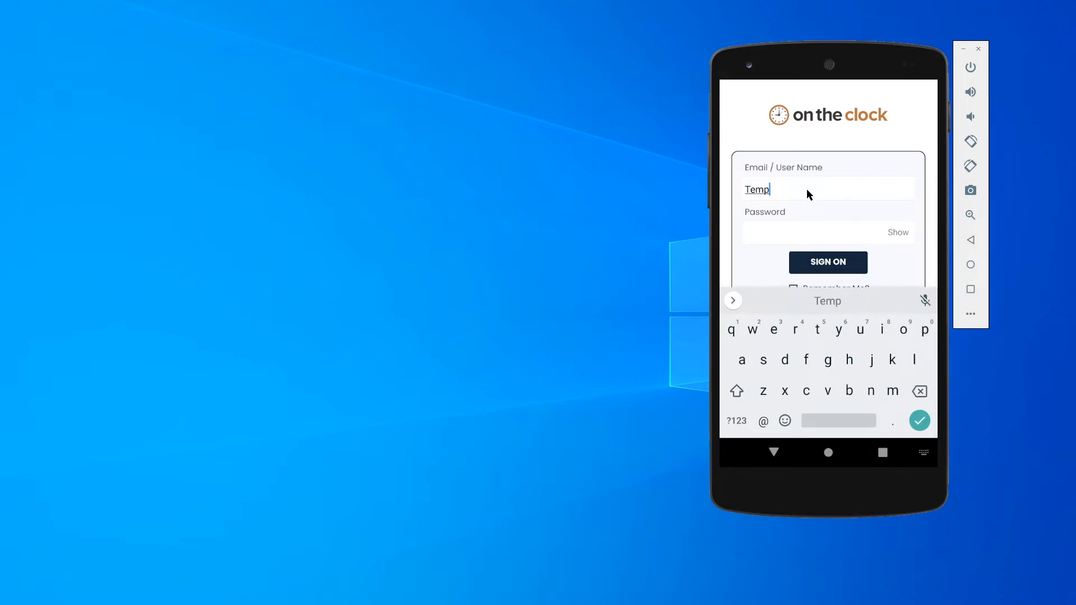
pyautogui.write('2231')
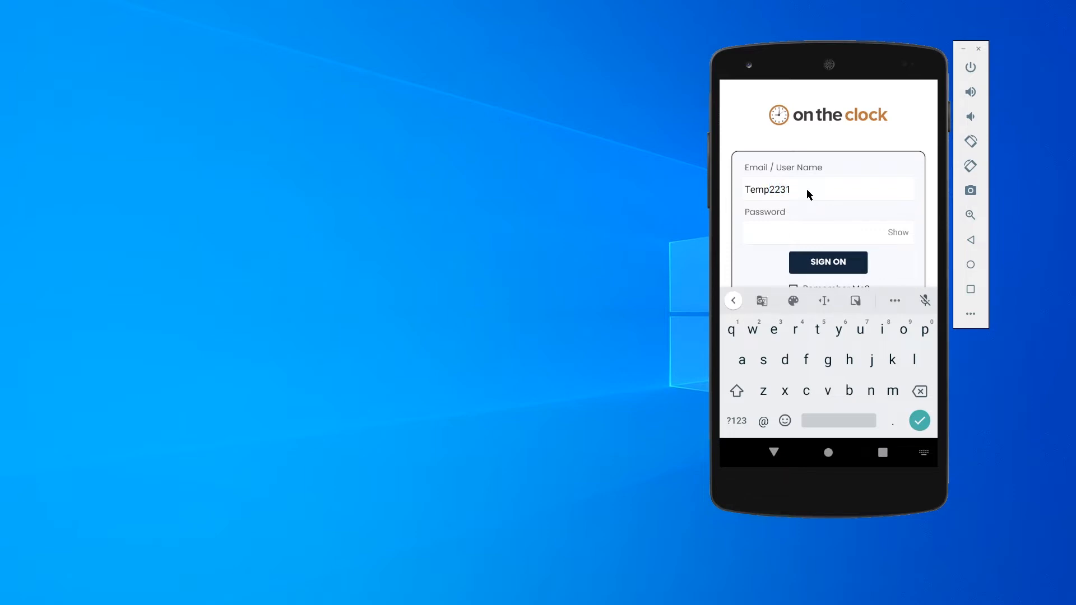
pyautogui.click(818, 232)
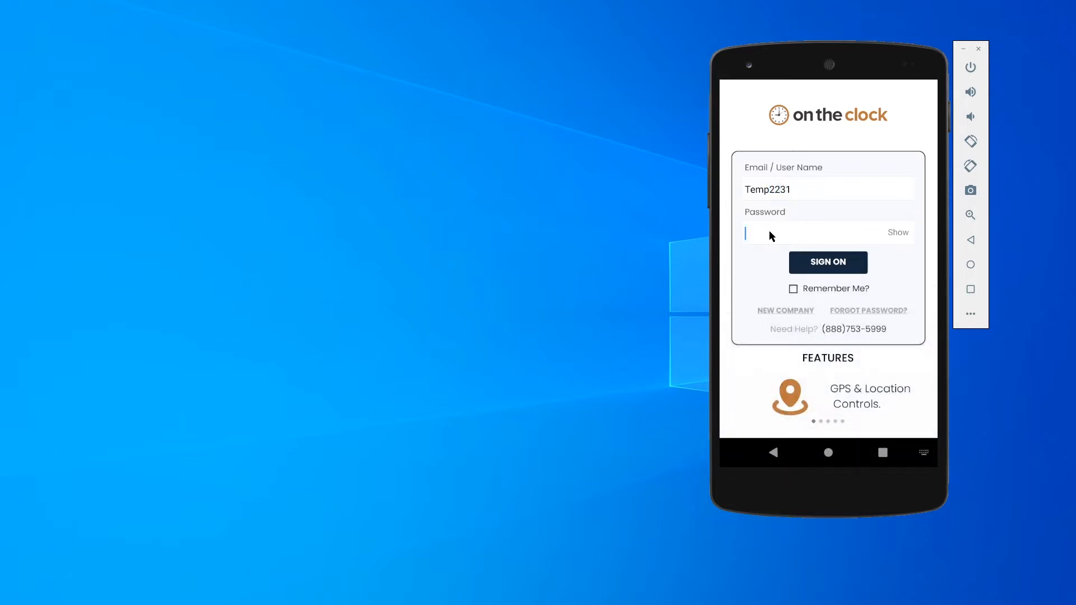
pyautogui.click(801, 233)
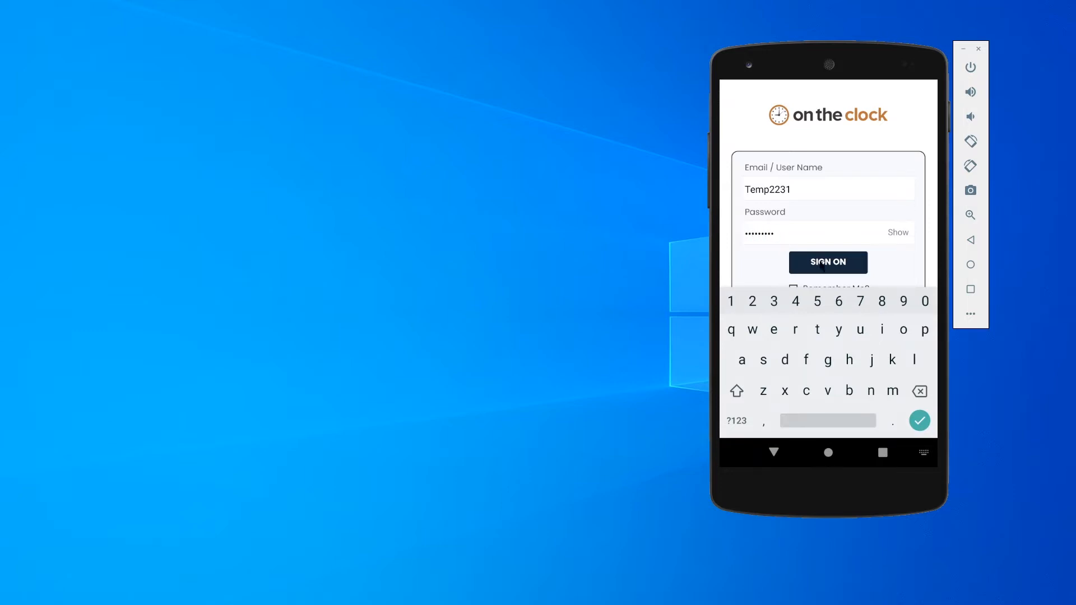
pyautogui.click(827, 262)
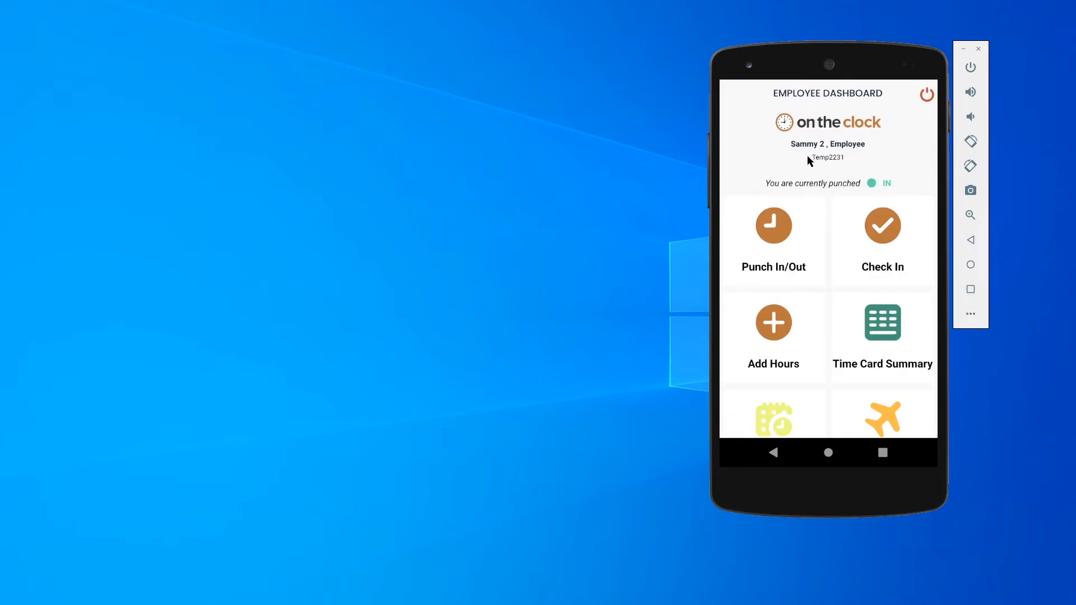
pyautogui.moveTo(850, 144)
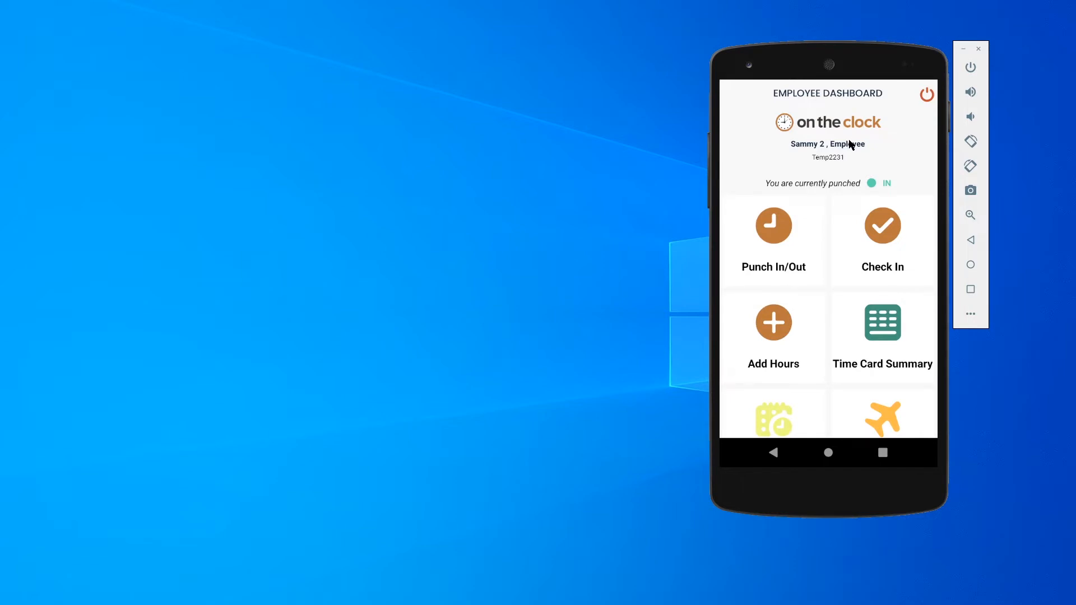
pyautogui.moveTo(829, 155)
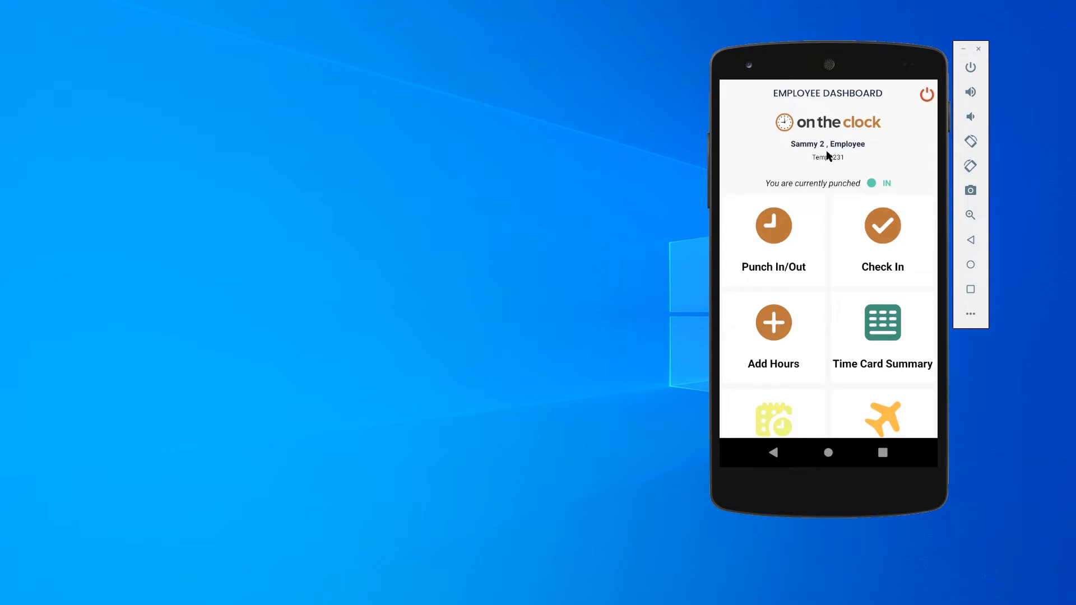
pyautogui.moveTo(848, 152)
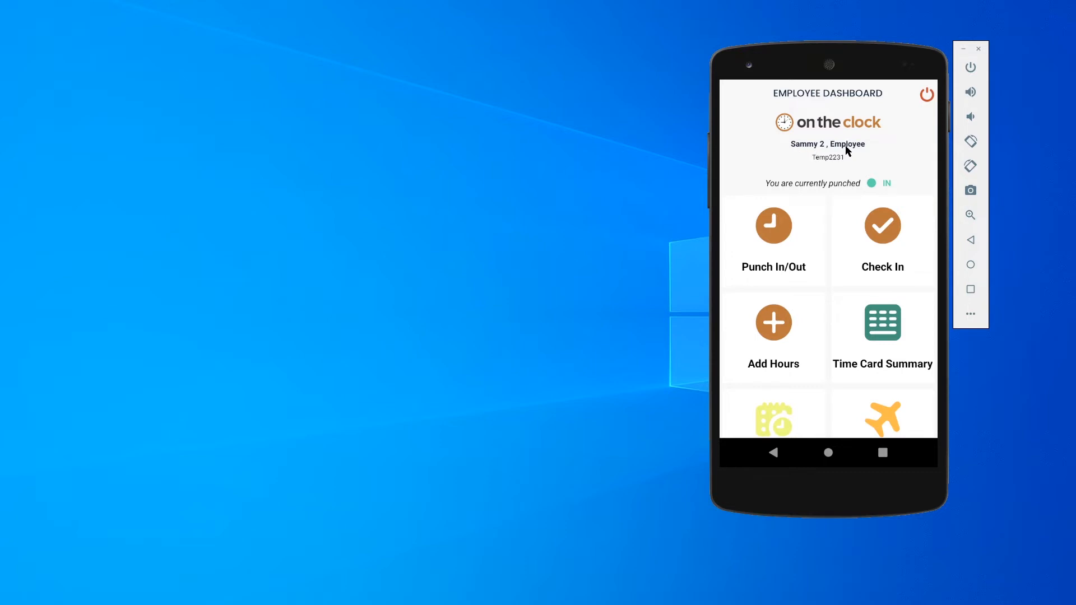
pyautogui.moveTo(837, 162)
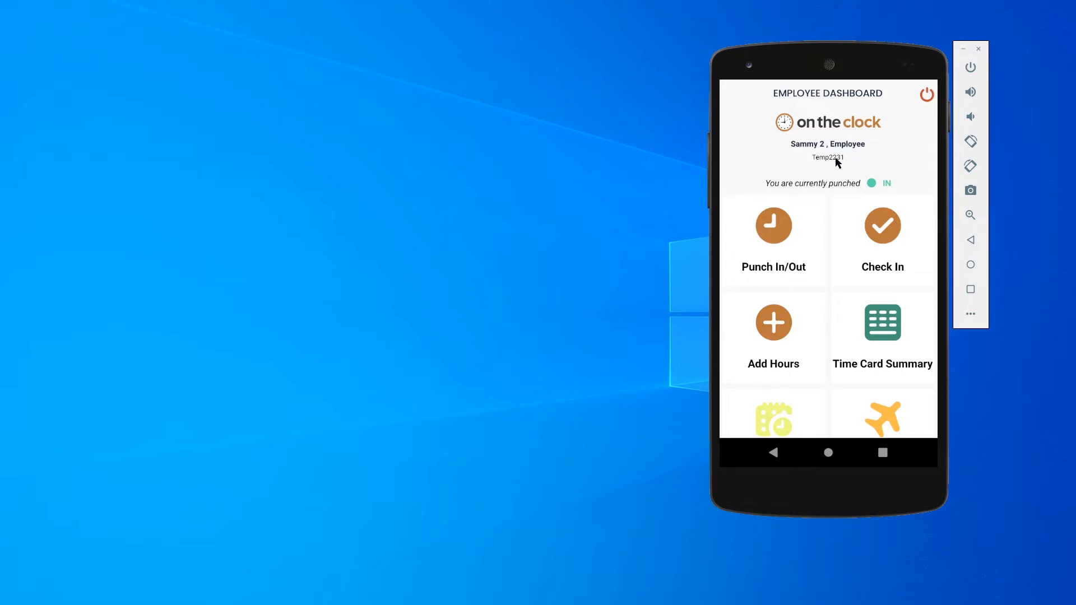
pyautogui.scroll(-3)
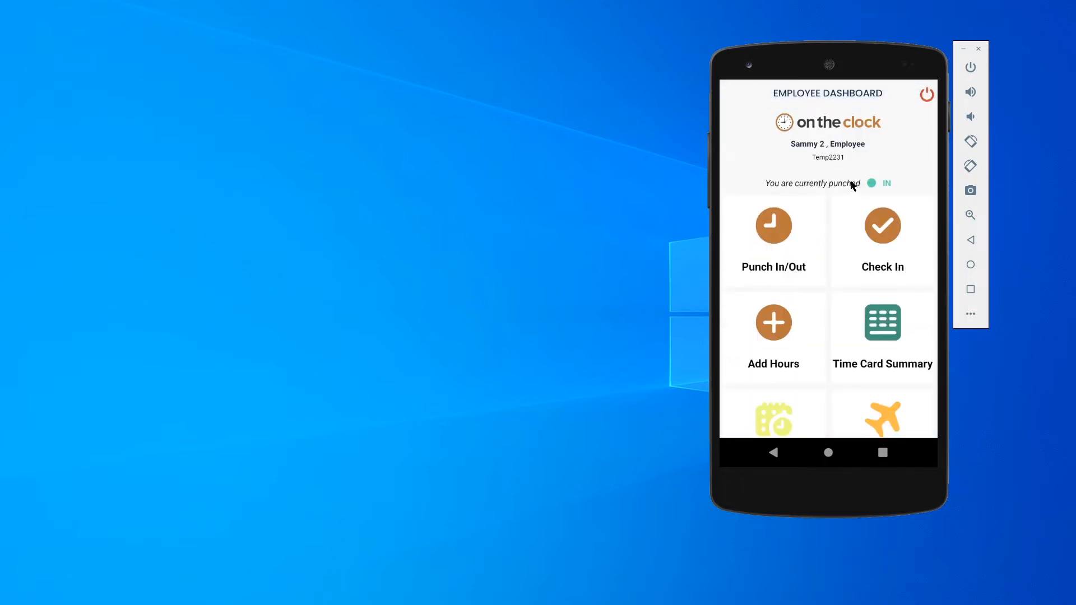
pyautogui.scroll(-3)
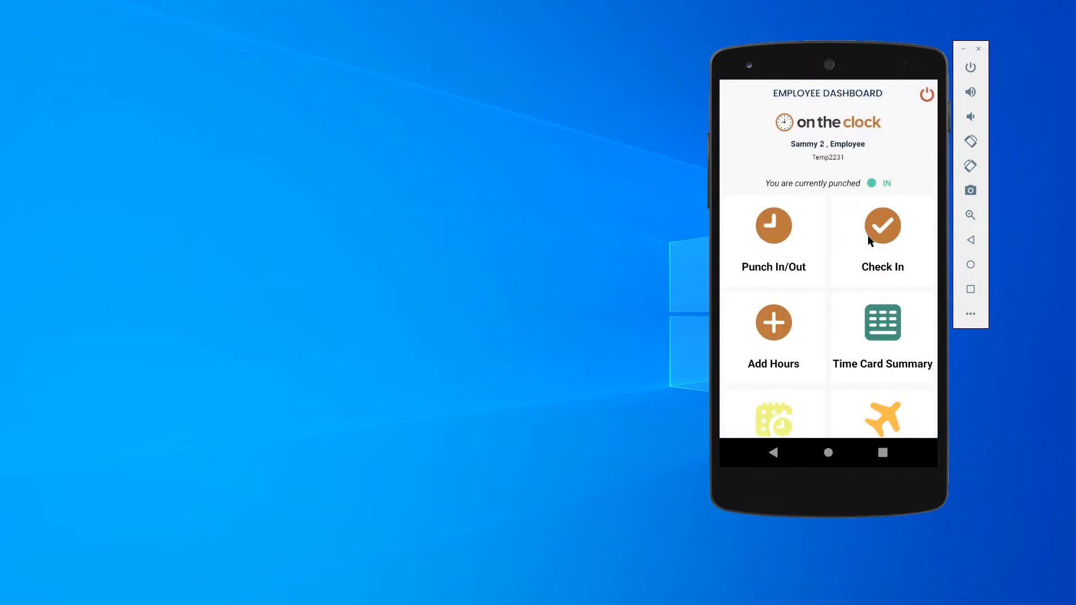
pyautogui.moveTo(890, 331)
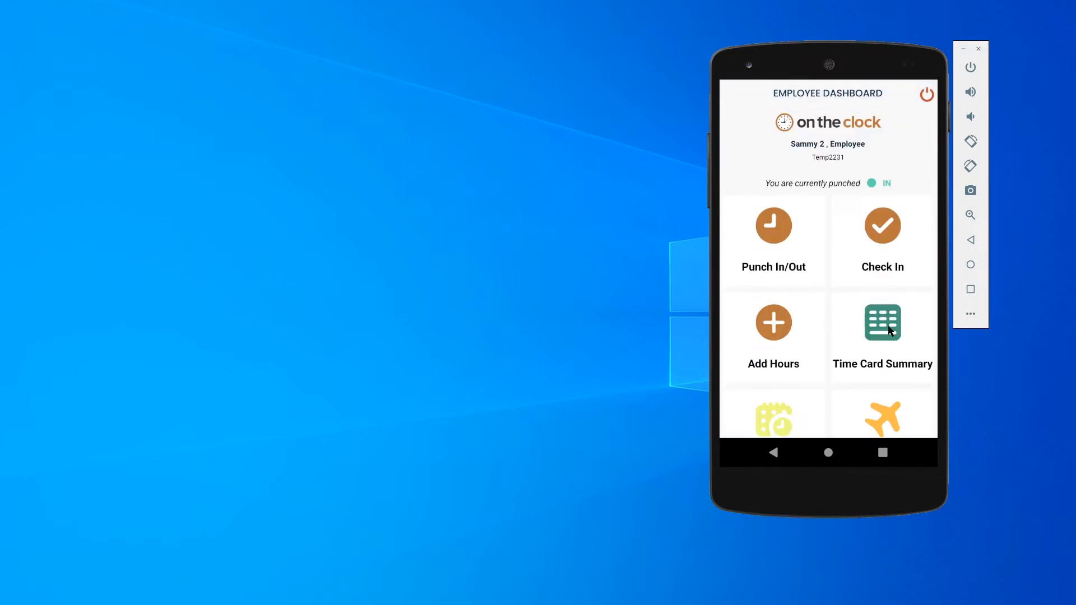
pyautogui.scroll(-3)
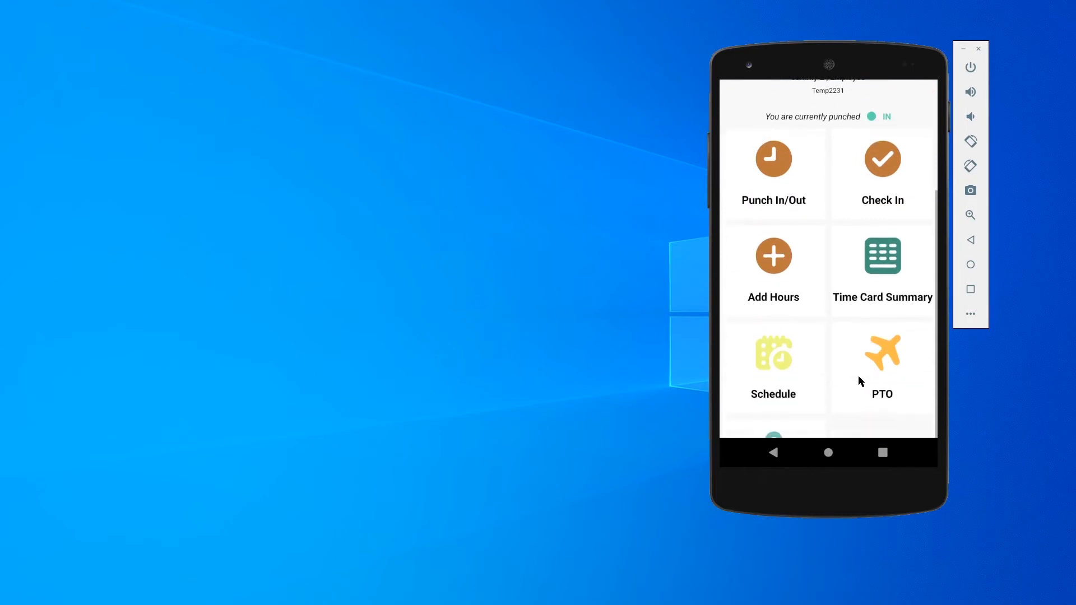
pyautogui.scroll(-3)
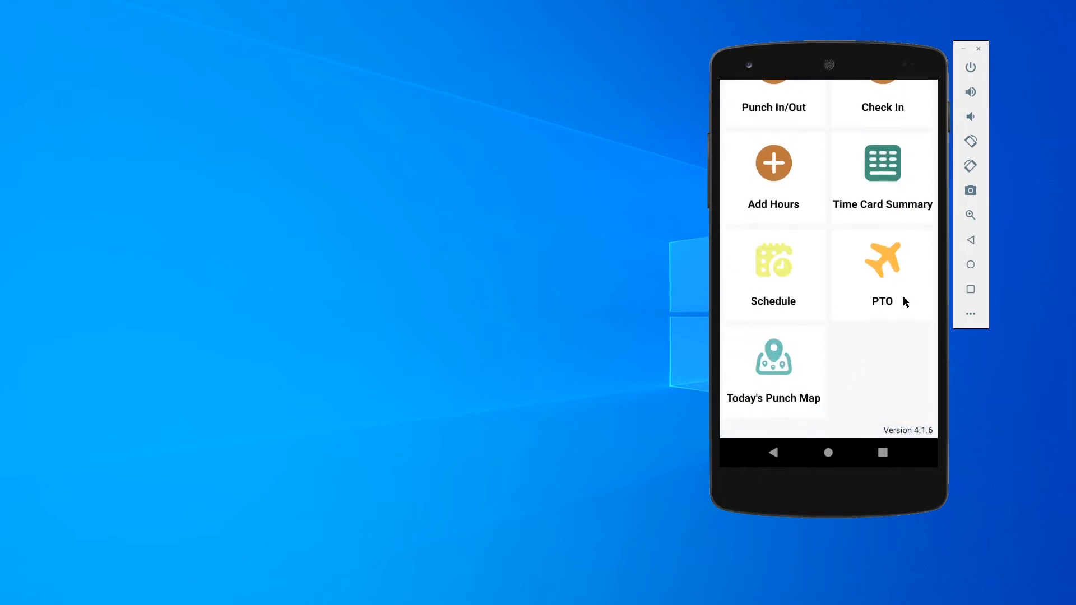
pyautogui.scroll(-3)
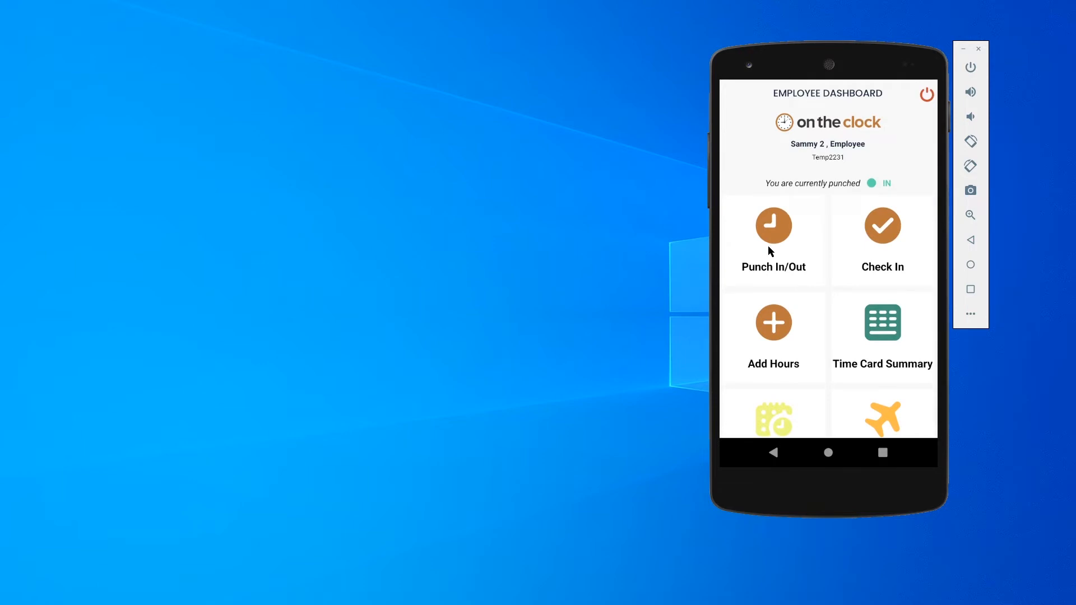
# - Punch the employee out from the Punch Clock and confirm, returning to the dashboard
pyautogui.click(773, 226)
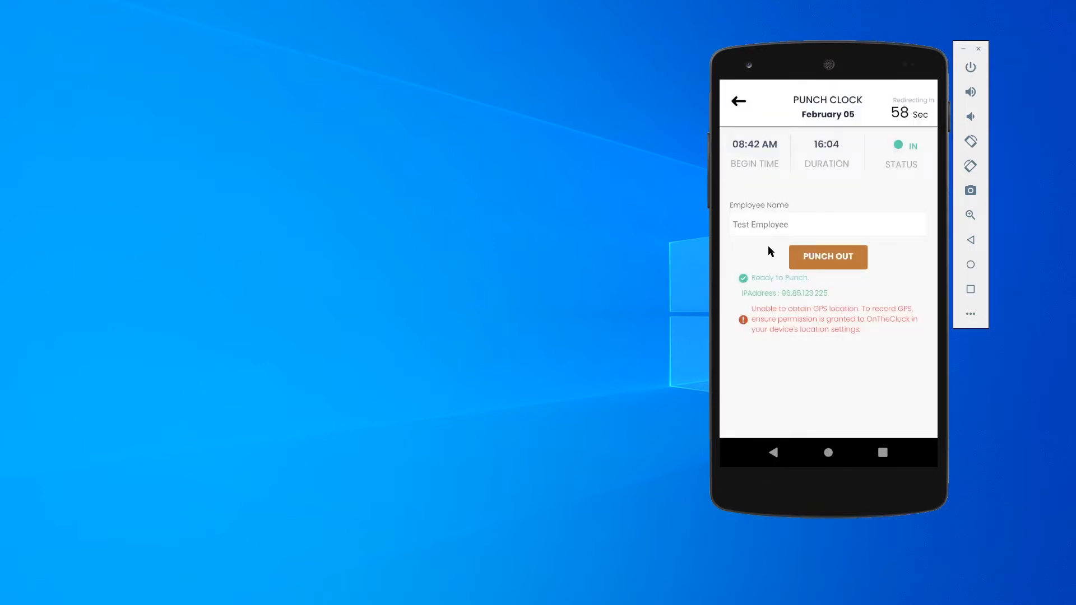
pyautogui.moveTo(818, 221)
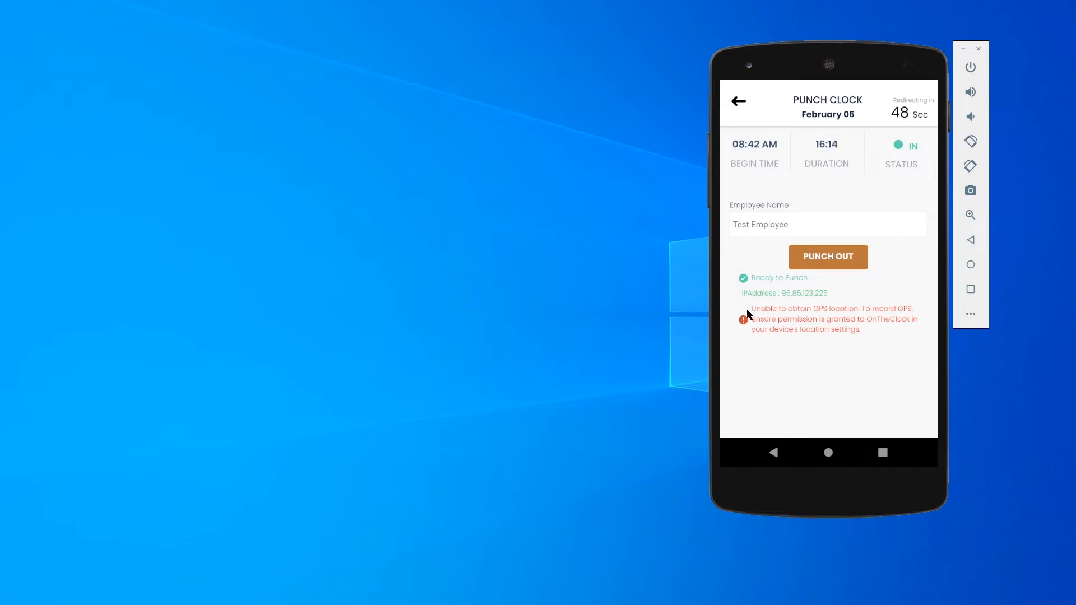
pyautogui.moveTo(835, 321)
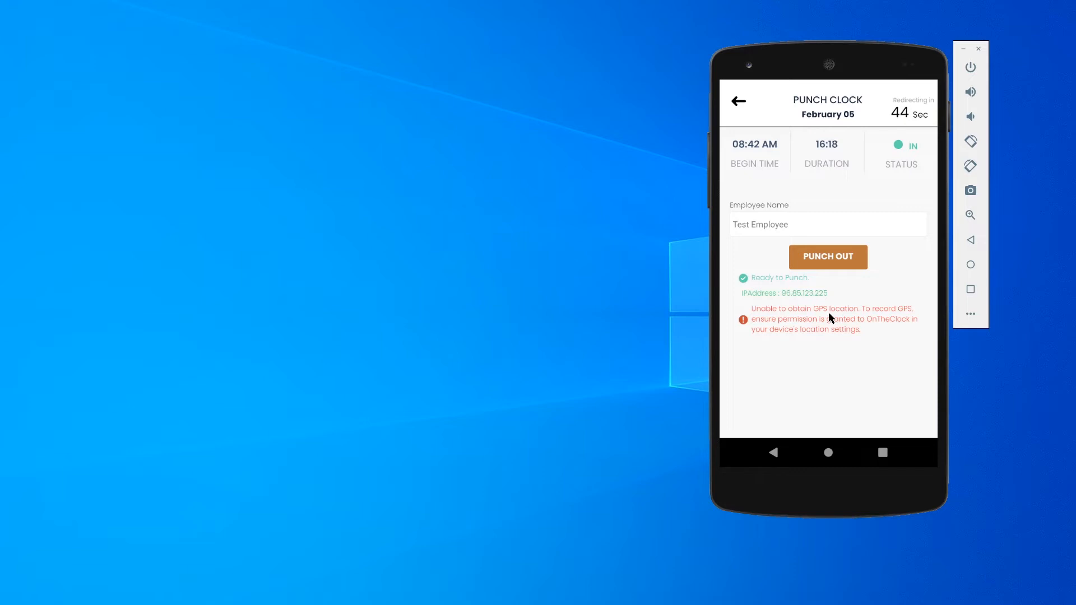
pyautogui.click(827, 257)
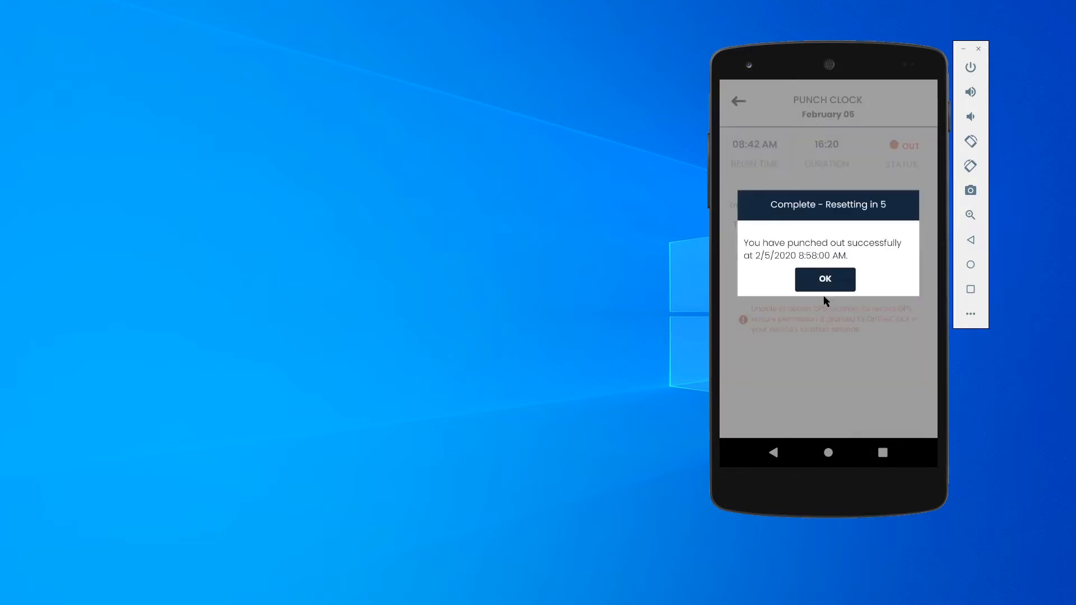
pyautogui.moveTo(825, 318)
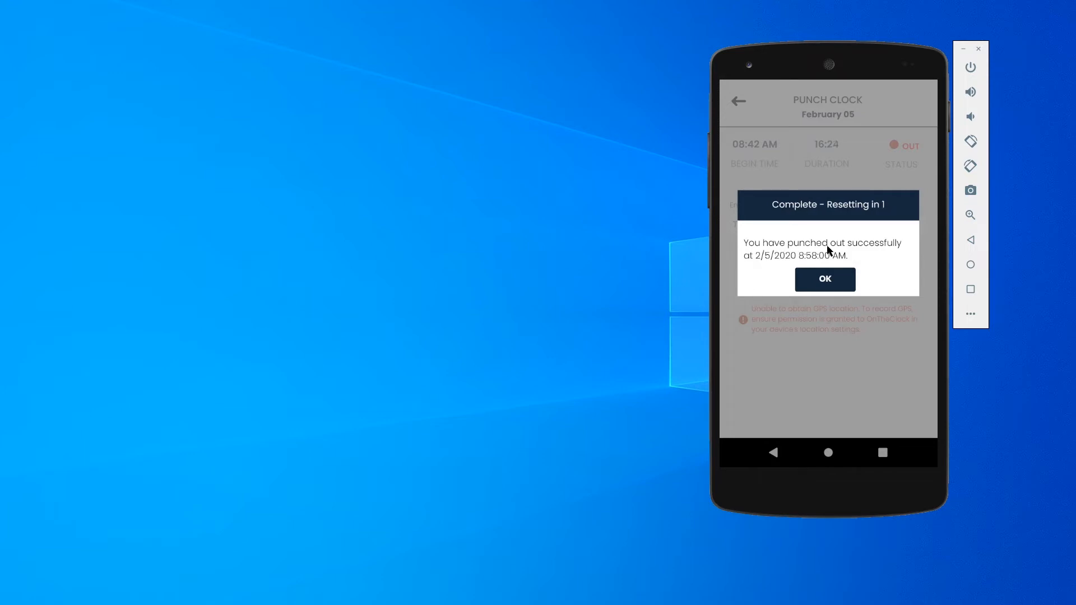
pyautogui.click(825, 279)
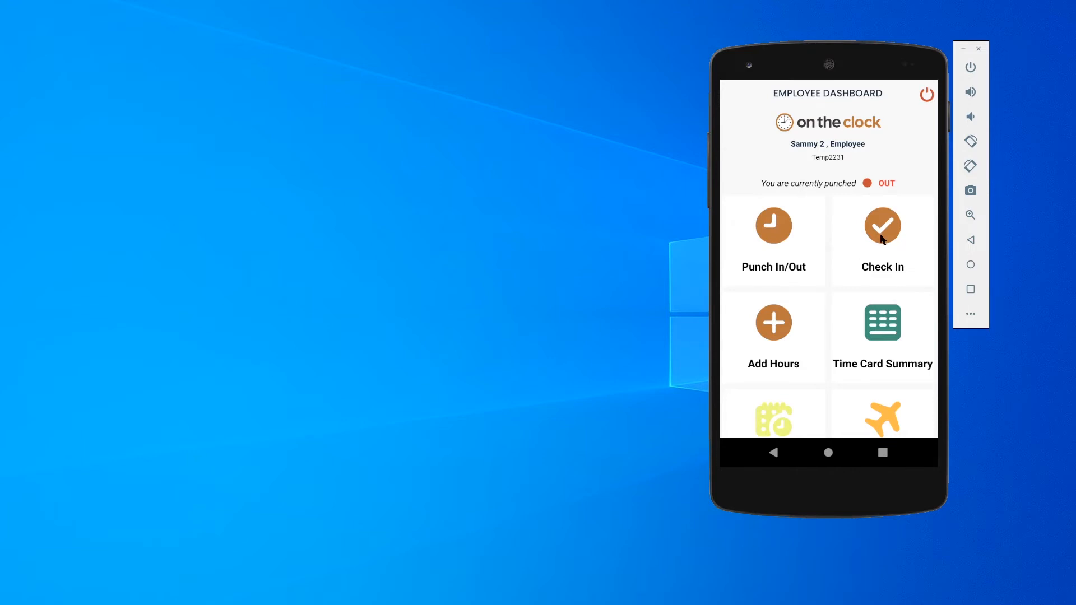
# - Record a check-in at 08:58 AM and confirm the success message
pyautogui.click(883, 226)
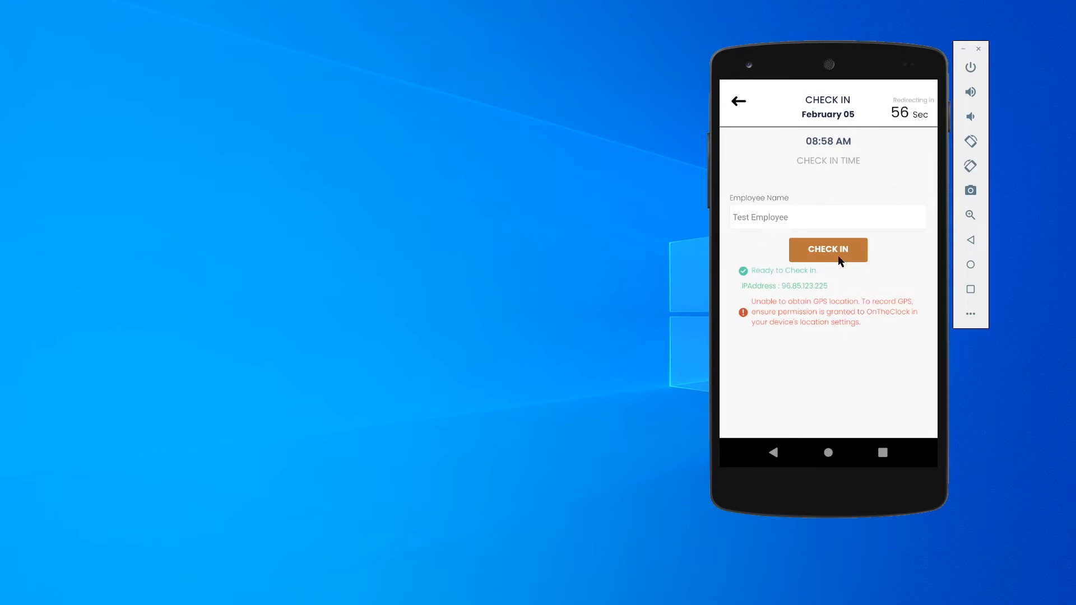
pyautogui.click(827, 249)
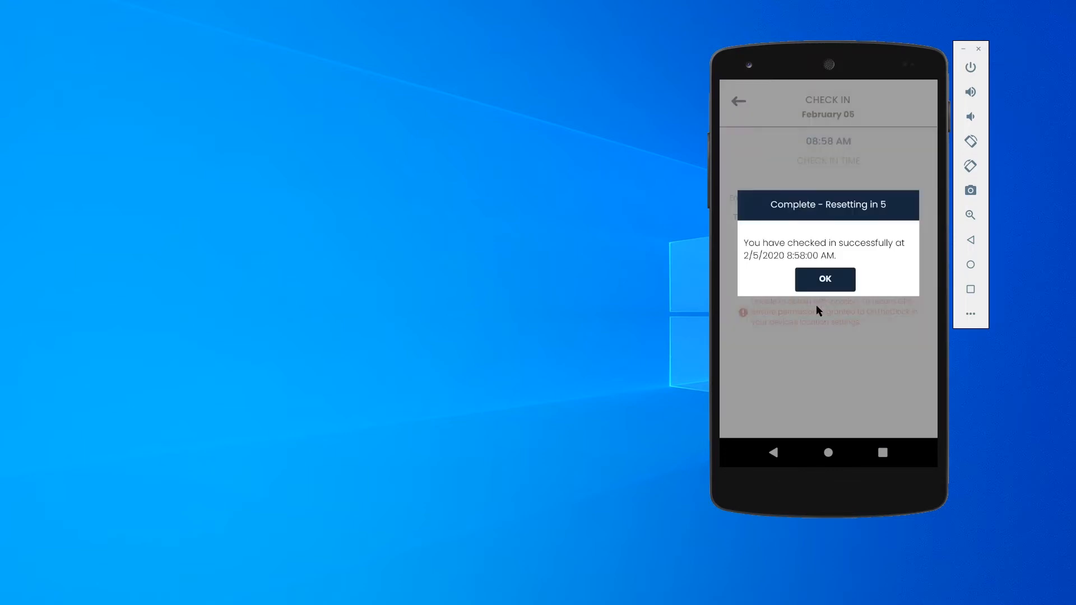
pyautogui.click(824, 279)
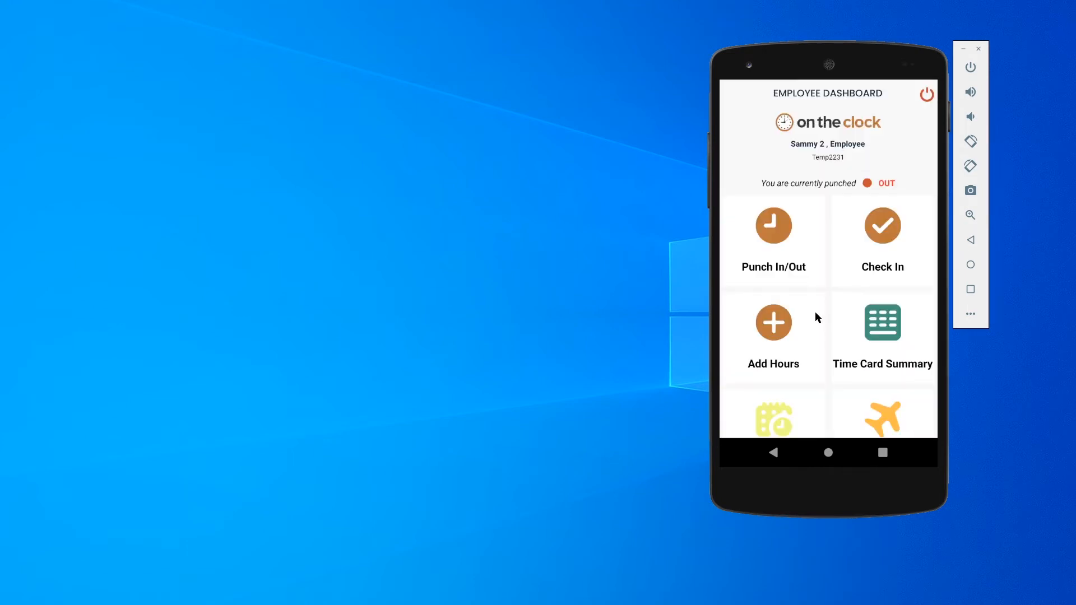
# - Add a manual entry of 5.00 hours worked on 02/05/2020 with the note 'note' and save it
pyautogui.scroll(-3)
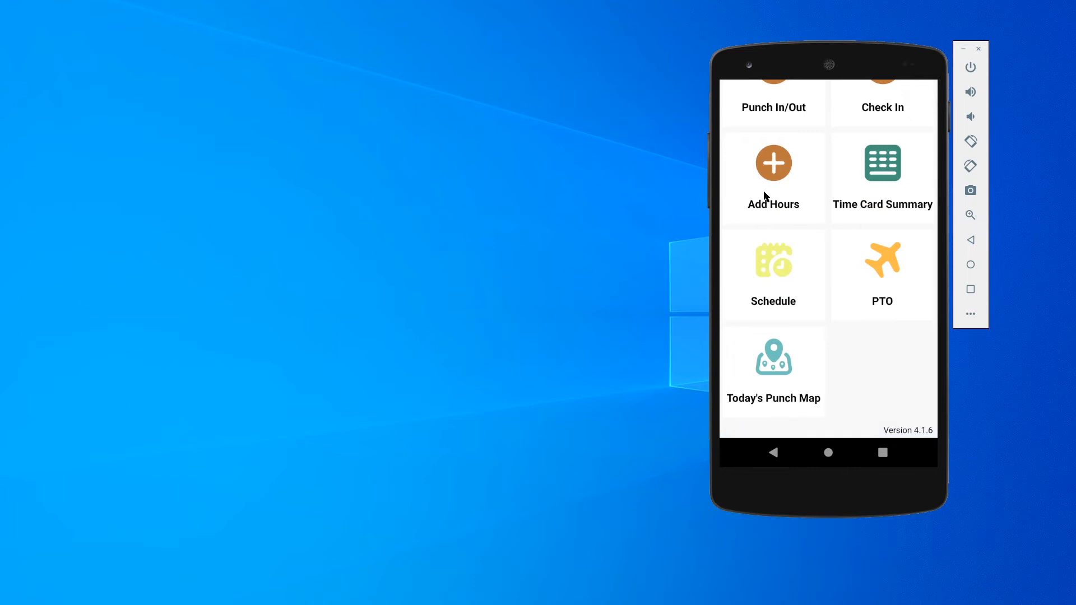
pyautogui.moveTo(773, 183)
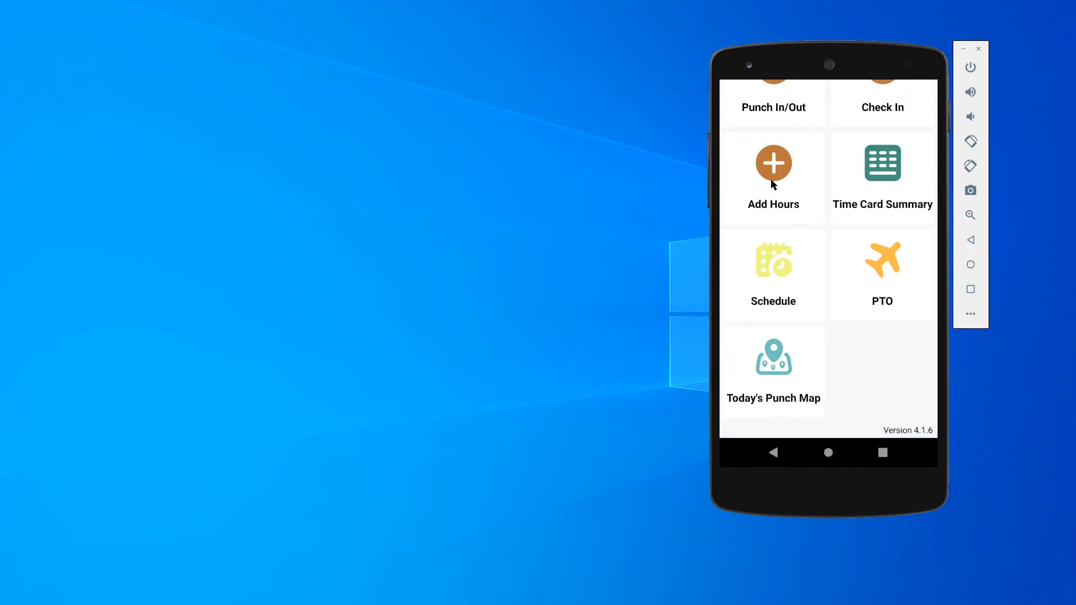
pyautogui.click(773, 163)
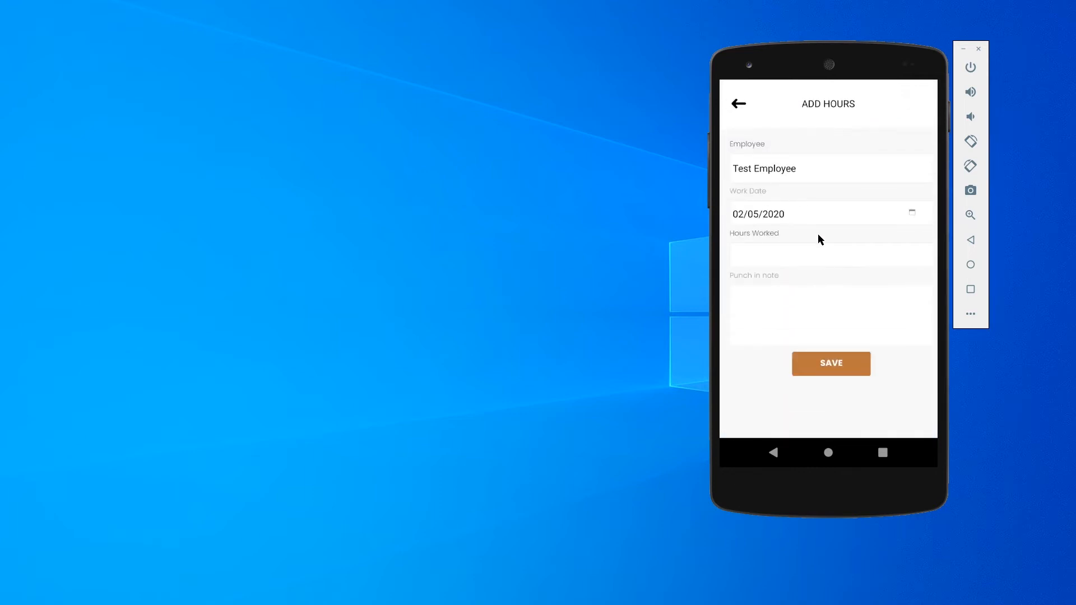
pyautogui.moveTo(777, 180)
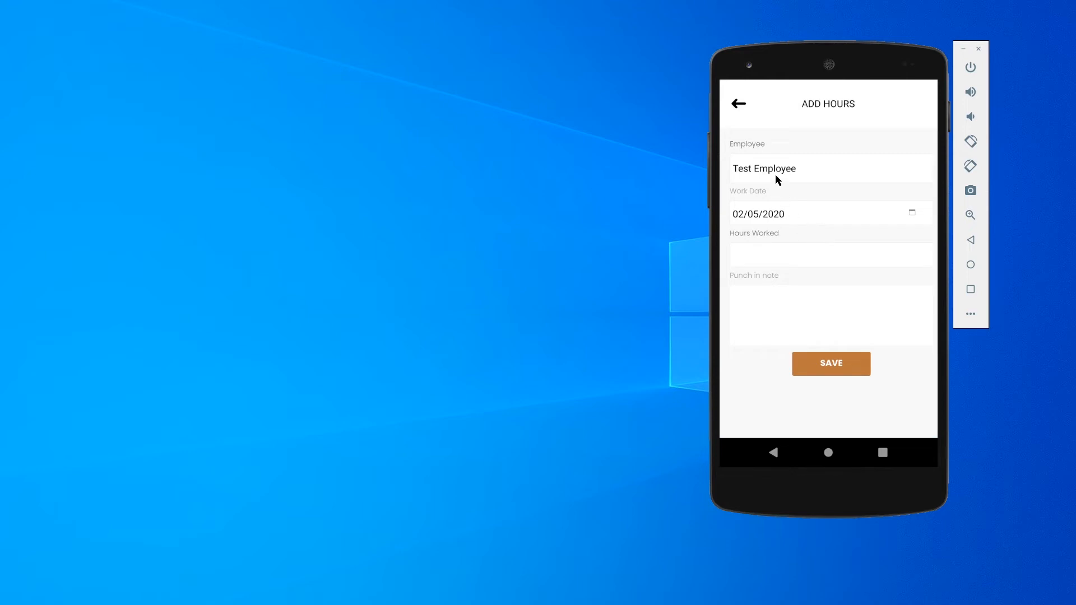
pyautogui.click(831, 256)
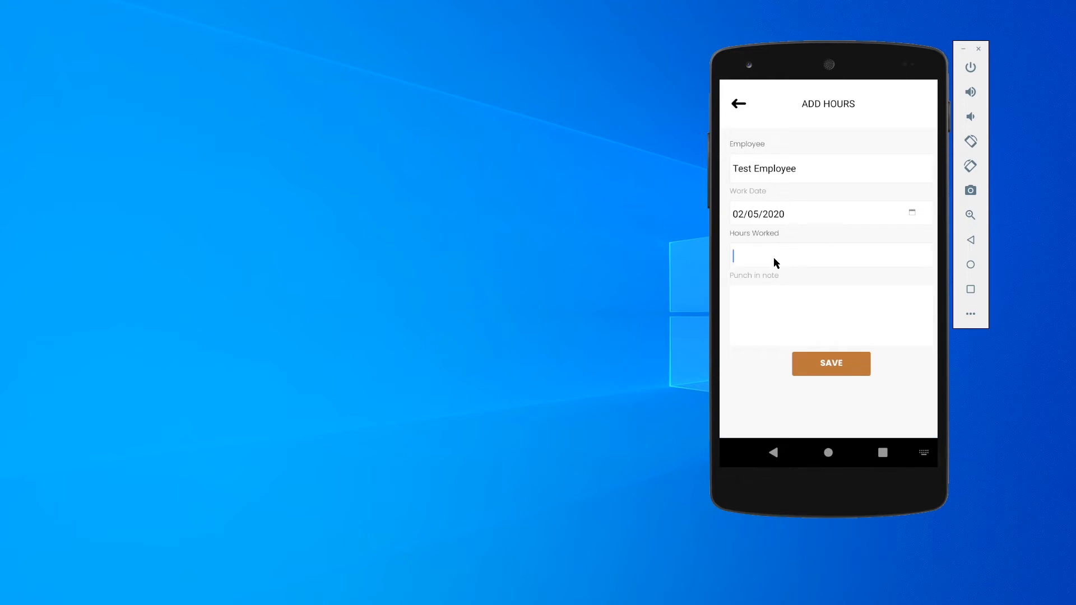
pyautogui.write('5.00')
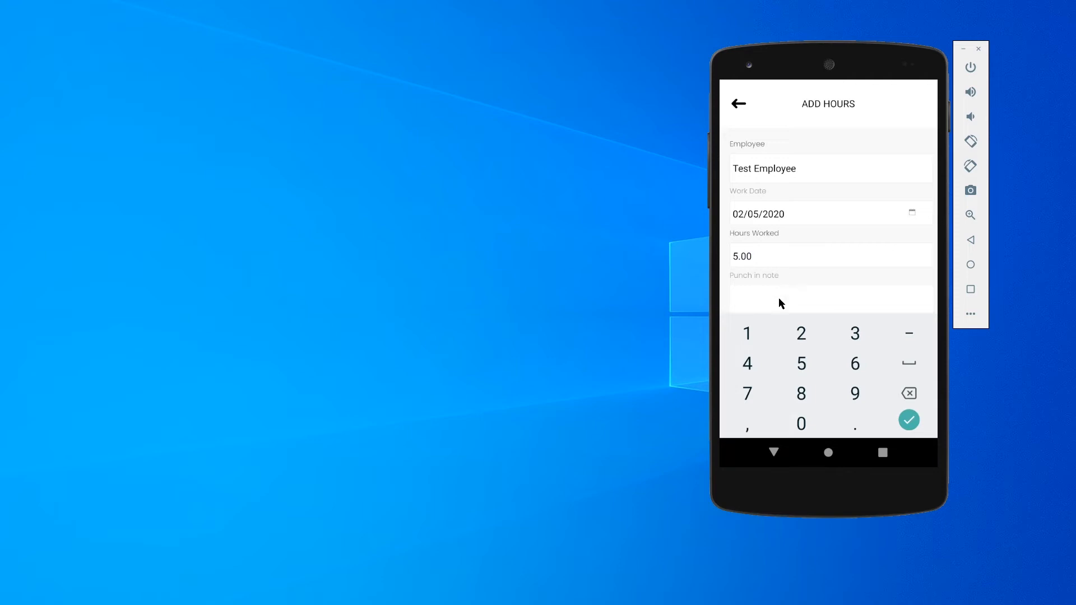
pyautogui.click(828, 298)
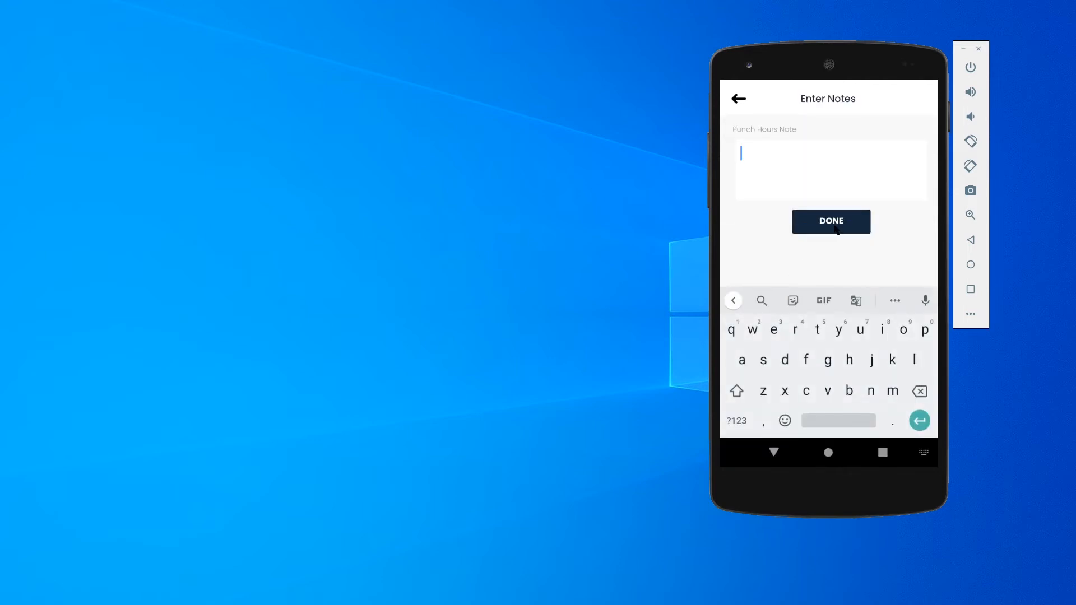
pyautogui.write('note')
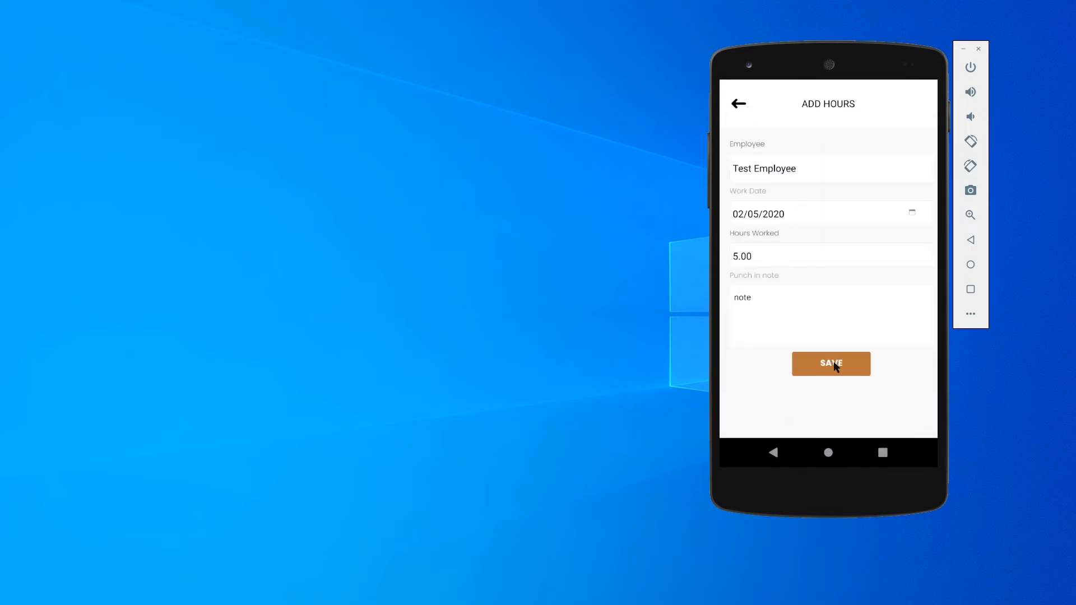
pyautogui.click(832, 363)
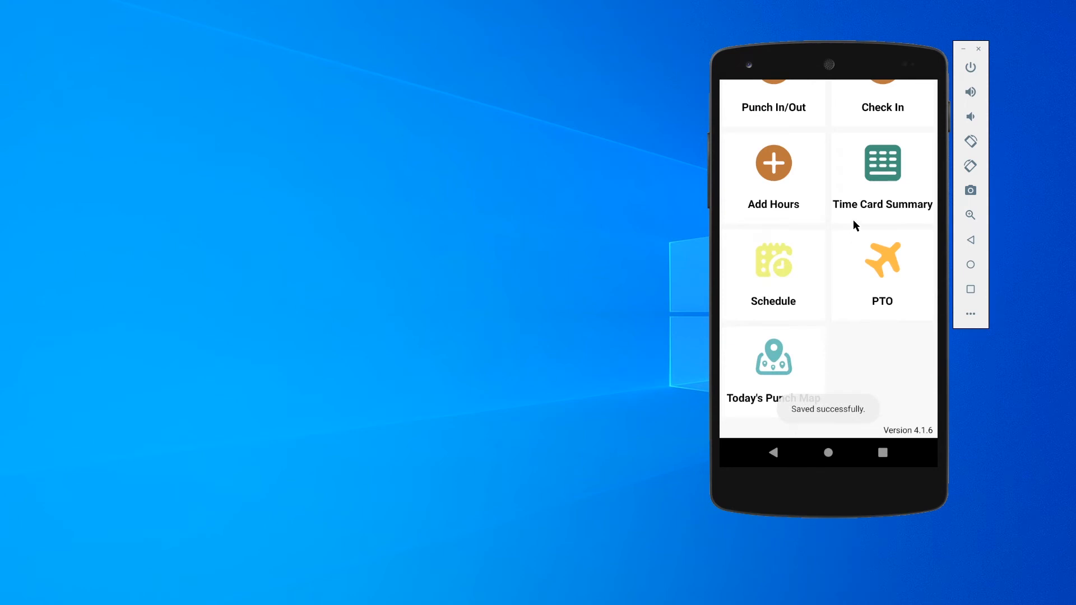
# - View the 02/03–02/09/2020 time card summary showing Test Employee with 6.12 total hours
pyautogui.click(882, 168)
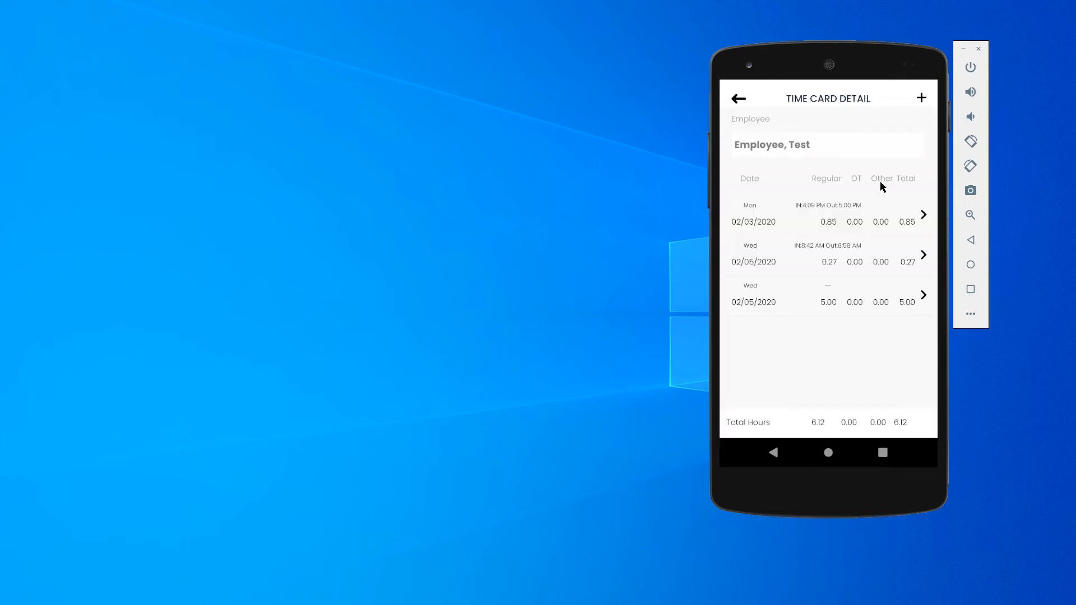
pyautogui.moveTo(787, 313)
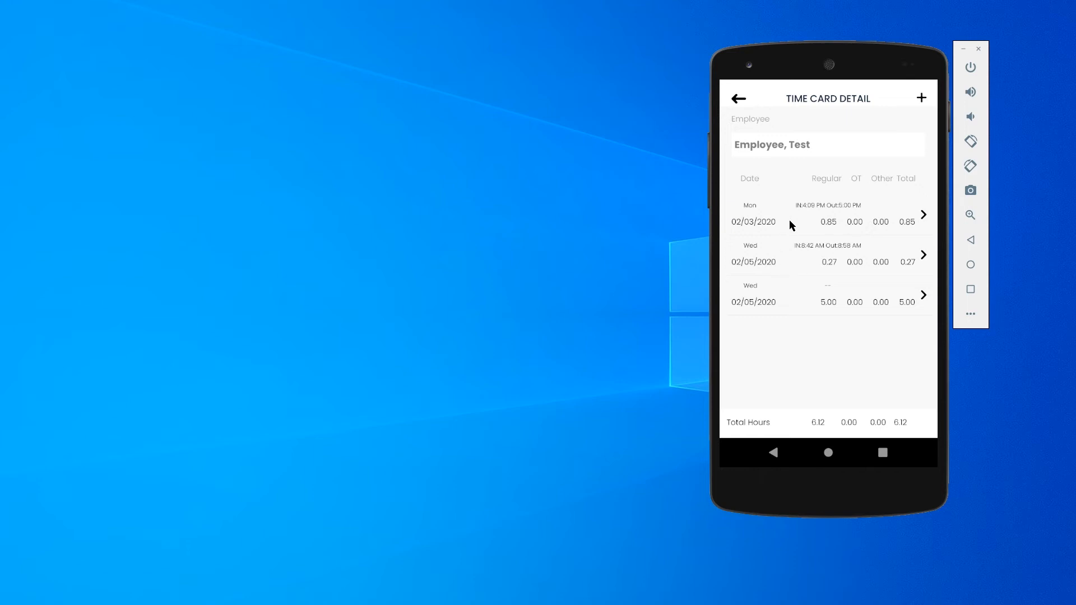
pyautogui.moveTo(811, 112)
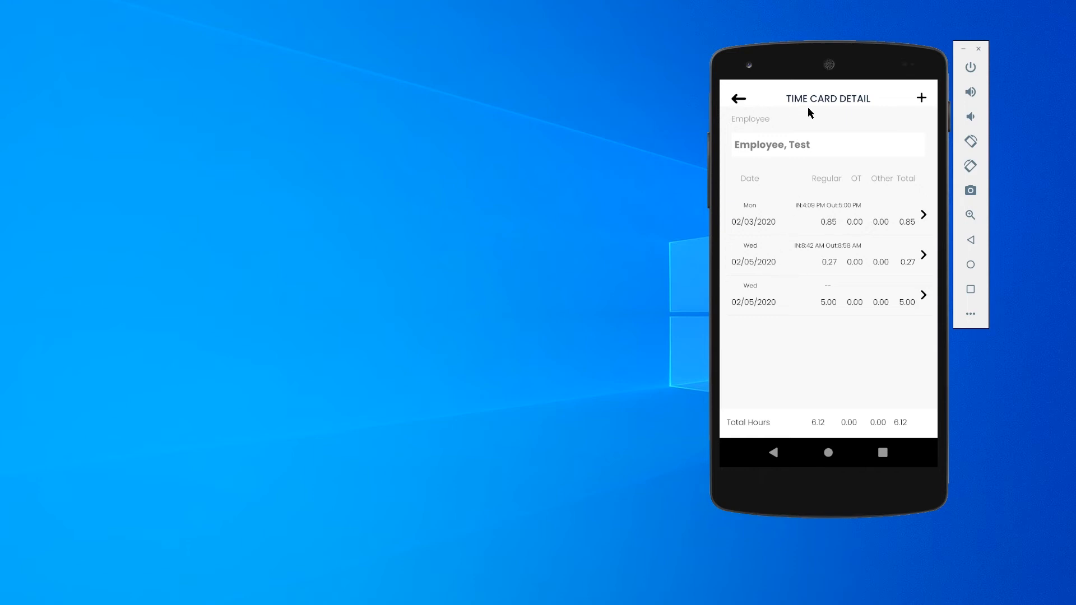
pyautogui.moveTo(921, 100)
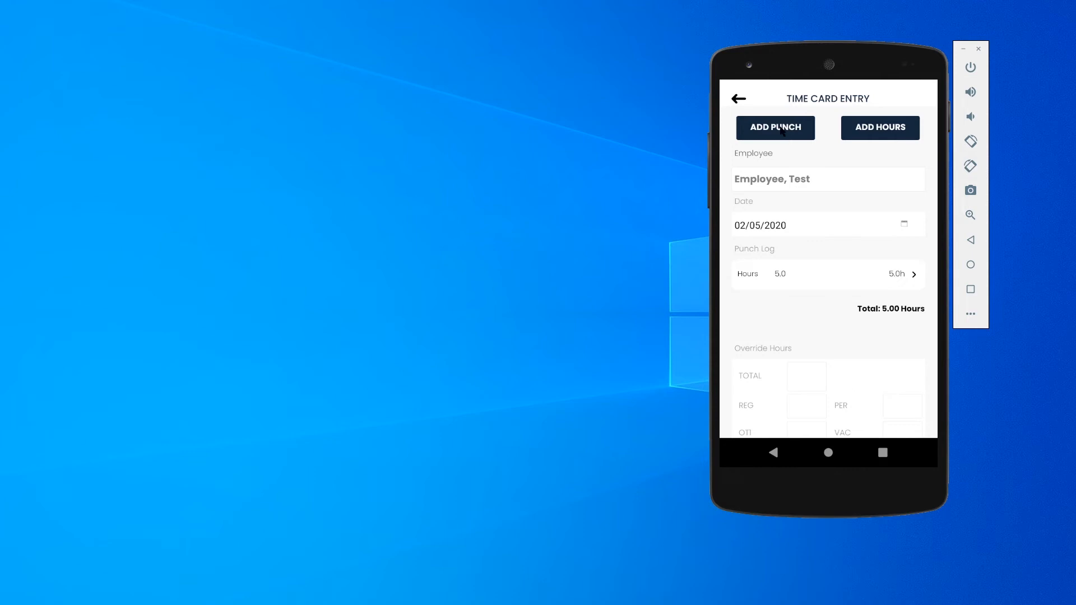
pyautogui.moveTo(746, 103)
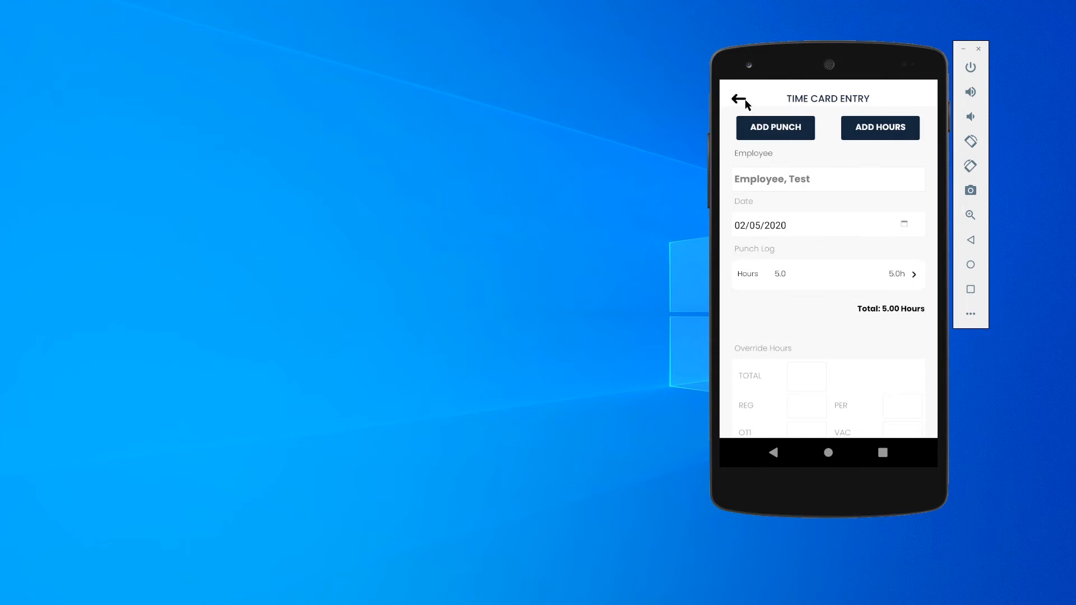
pyautogui.click(739, 98)
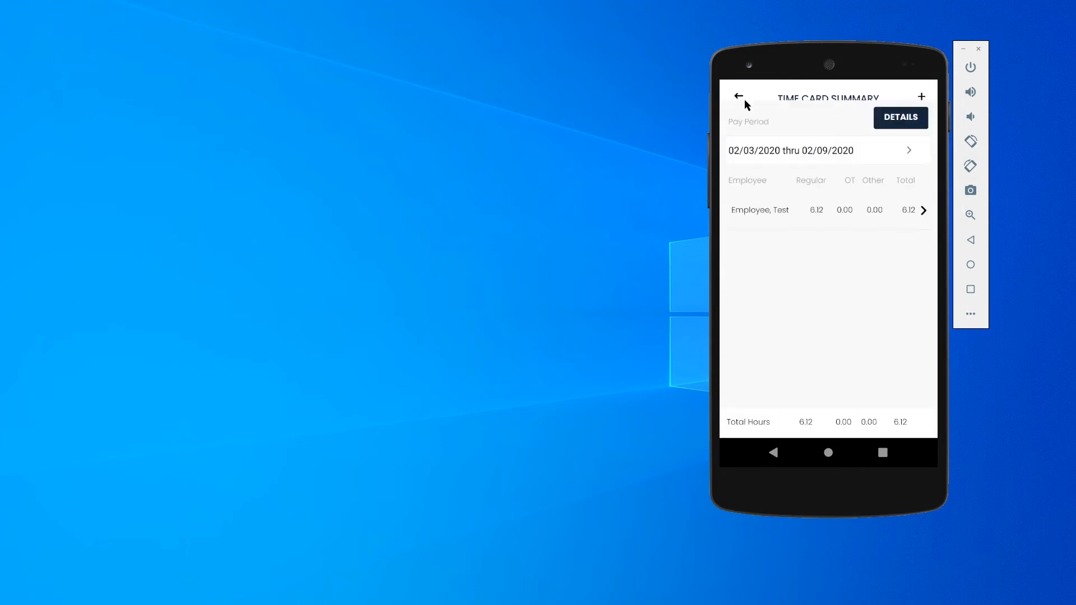
pyautogui.click(739, 96)
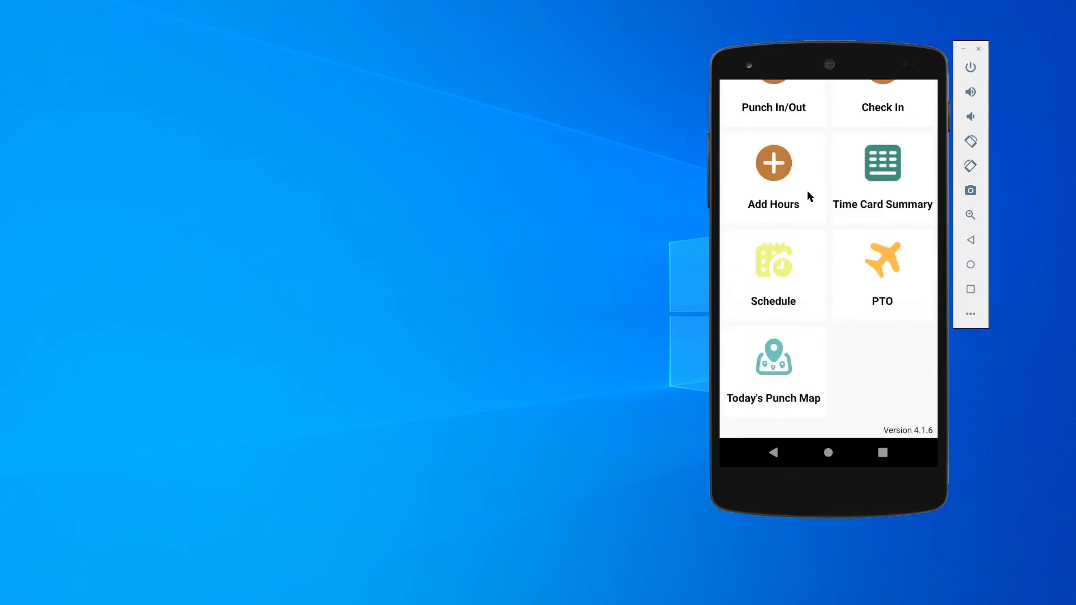
pyautogui.moveTo(774, 278)
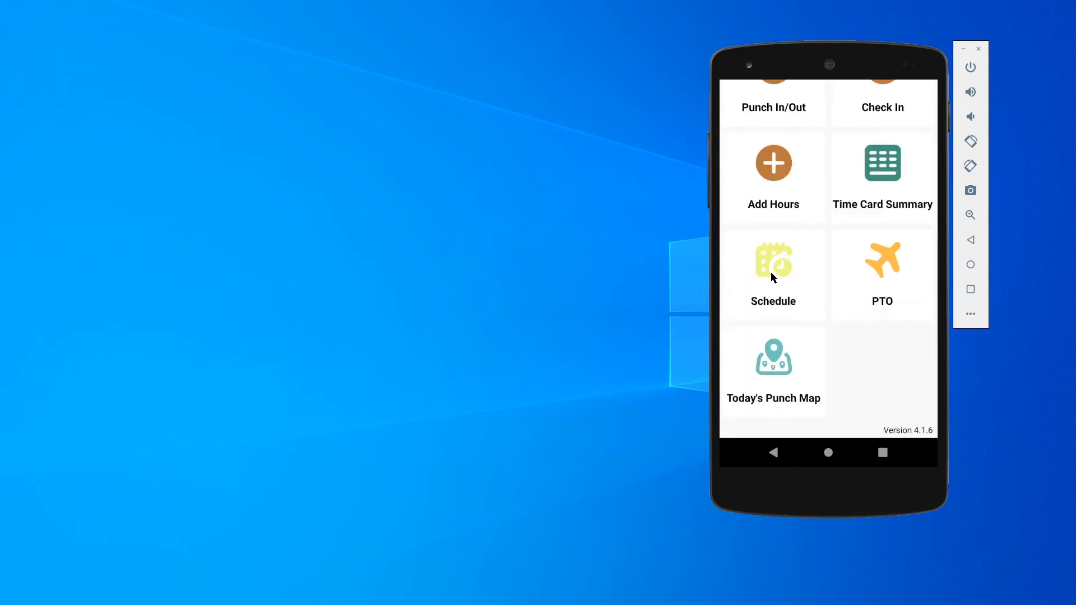
pyautogui.click(773, 266)
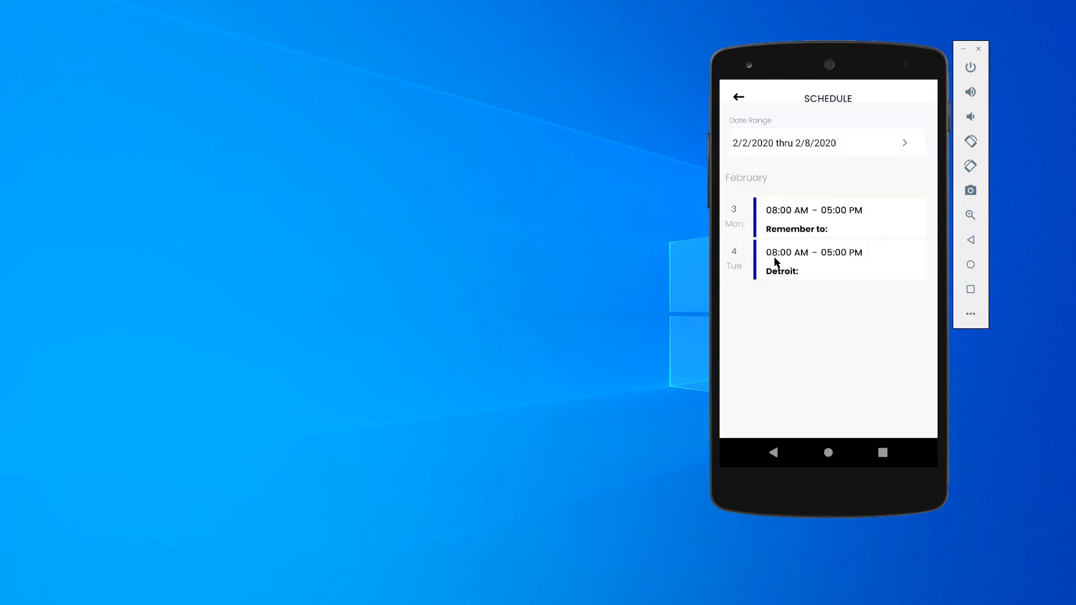
pyautogui.click(826, 143)
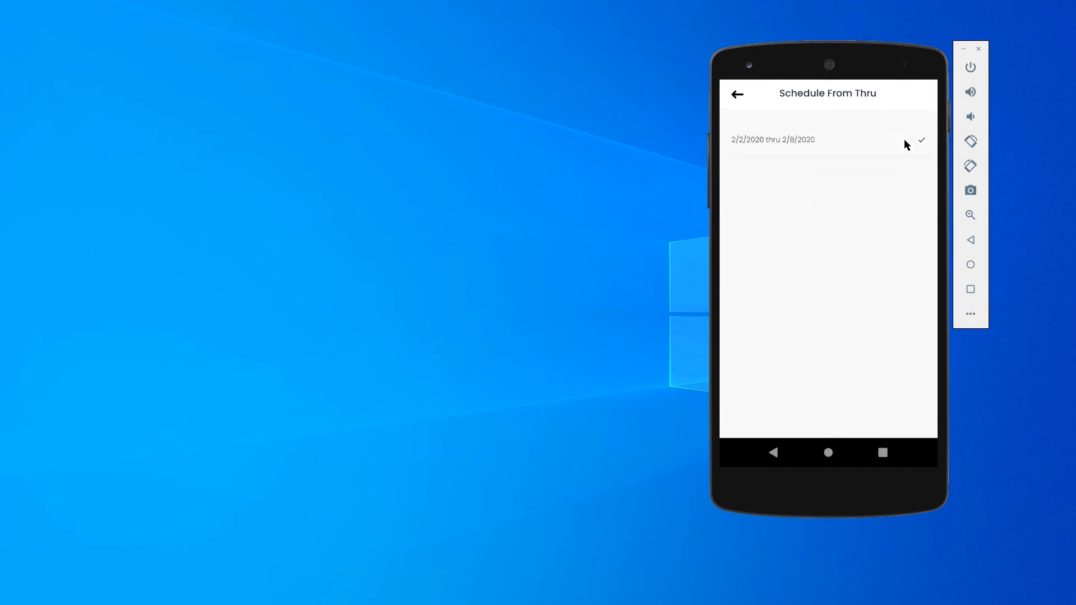
pyautogui.moveTo(762, 135)
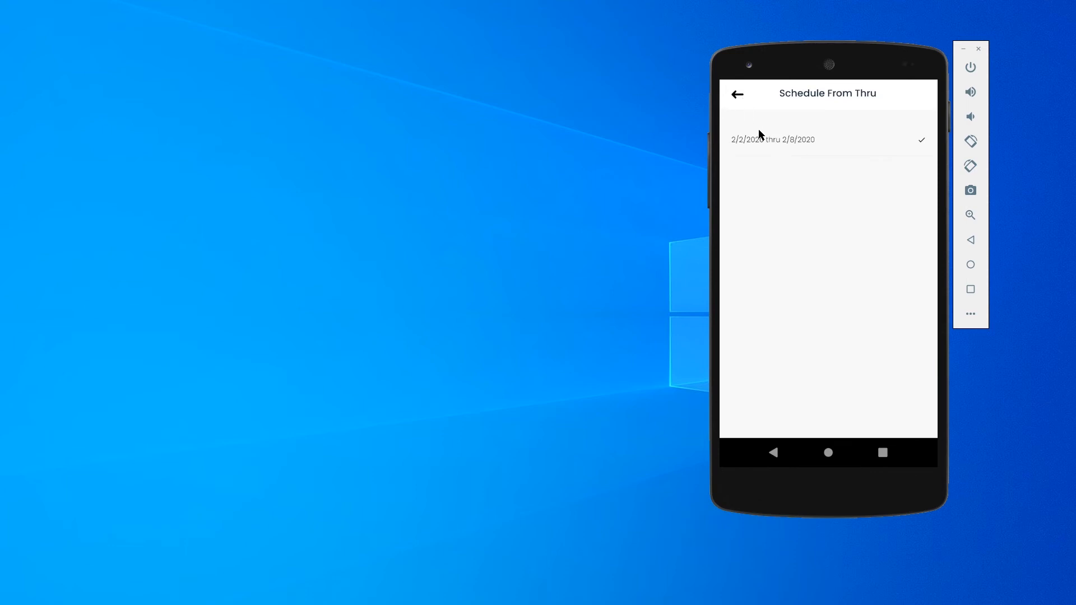
pyautogui.click(773, 139)
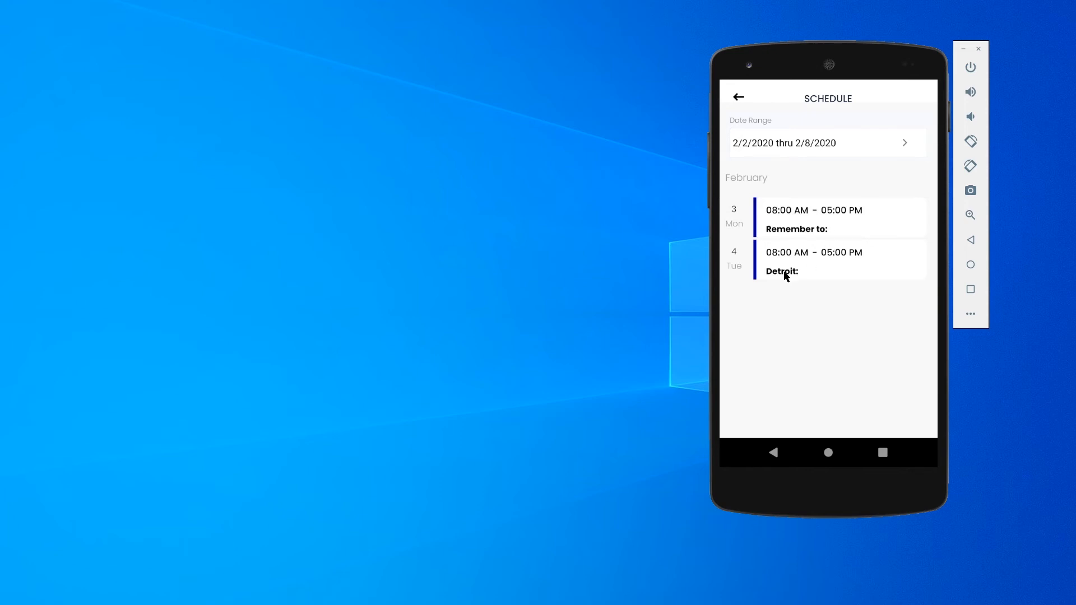
pyautogui.moveTo(748, 106)
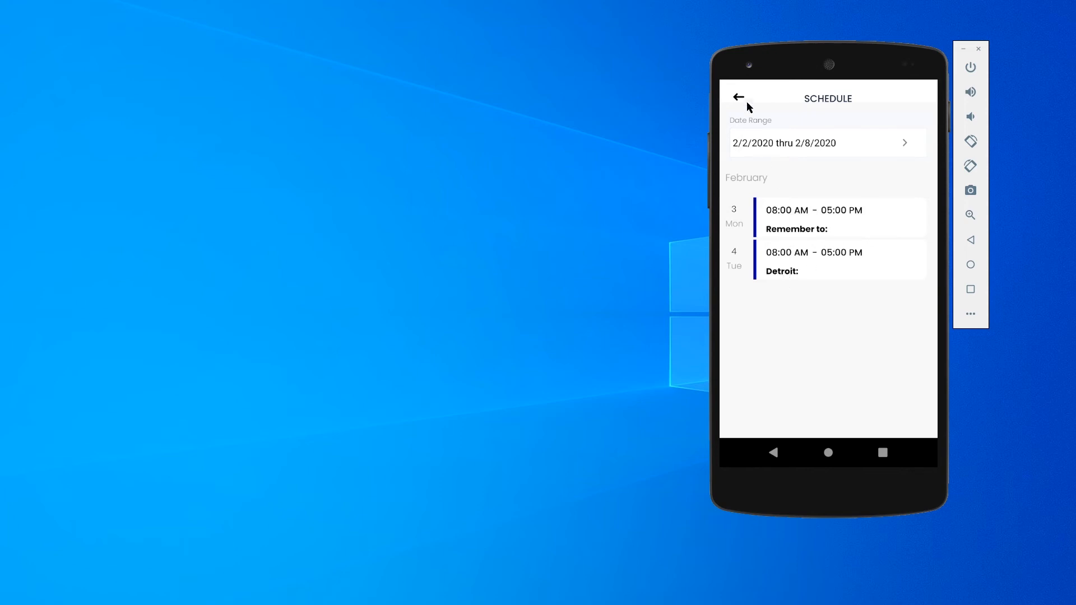
pyautogui.click(737, 98)
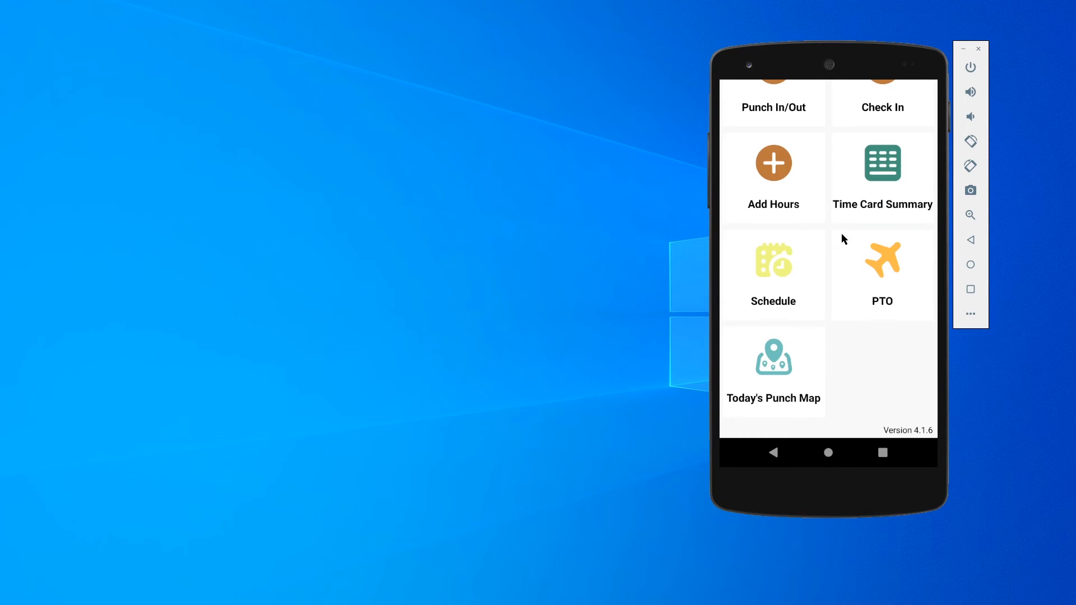
pyautogui.click(882, 264)
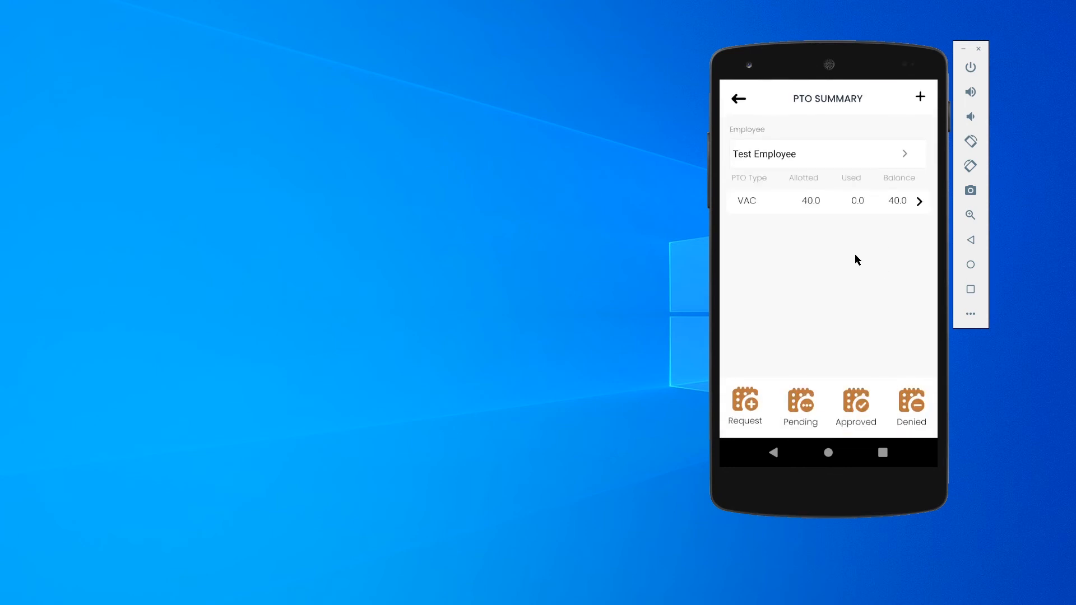
pyautogui.moveTo(854, 244)
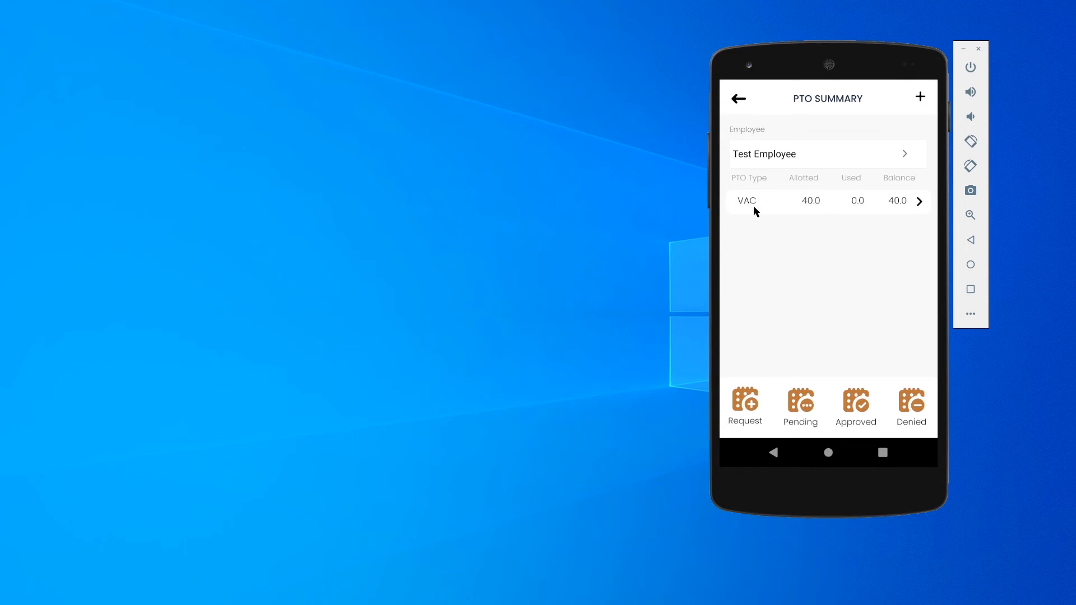
pyautogui.moveTo(922, 211)
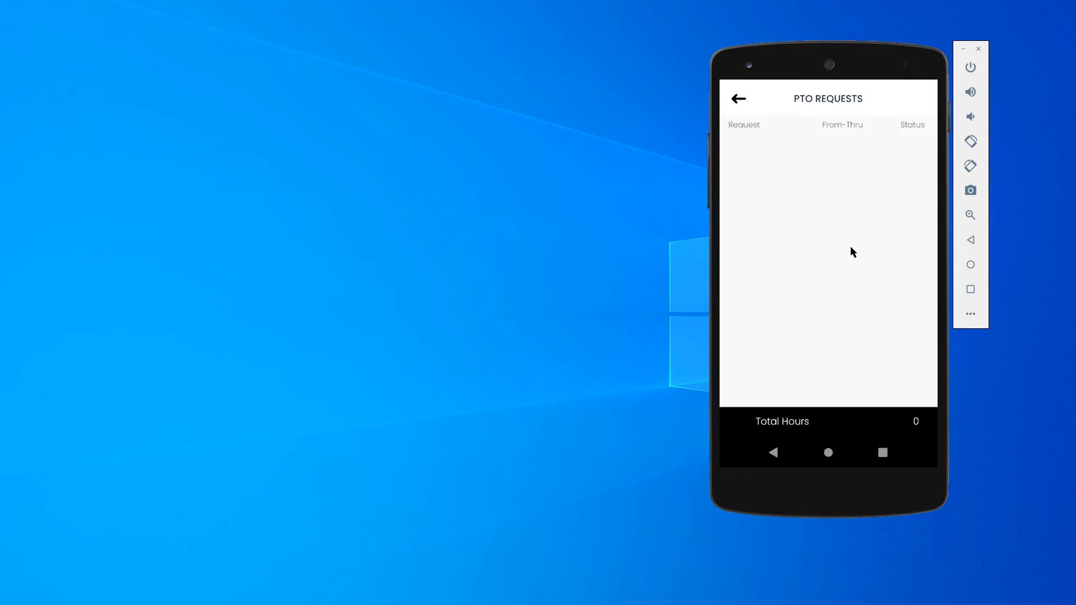
pyautogui.moveTo(845, 239)
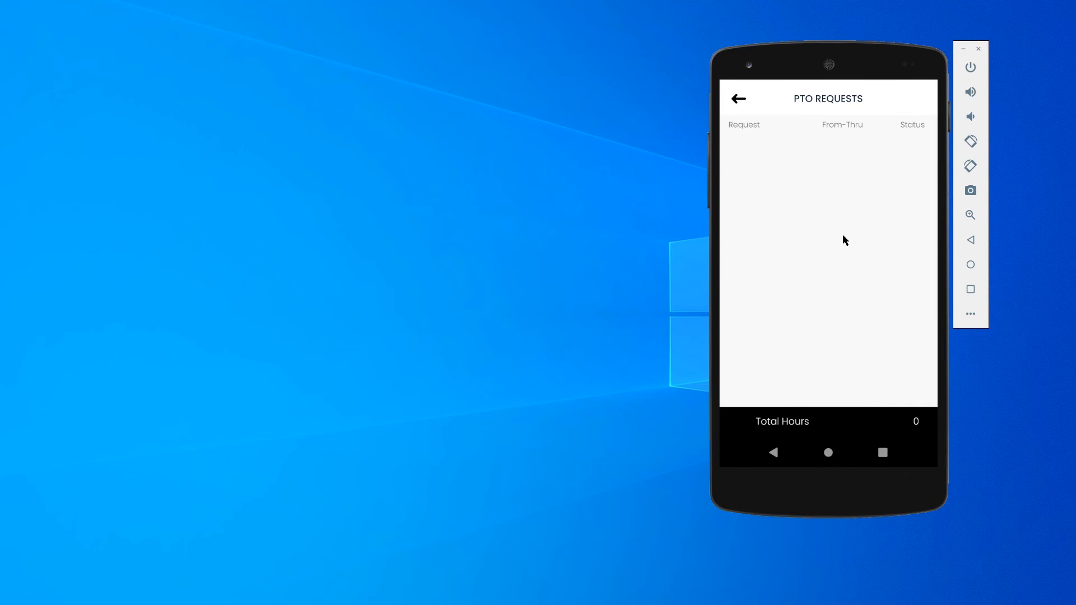
pyautogui.moveTo(845, 240)
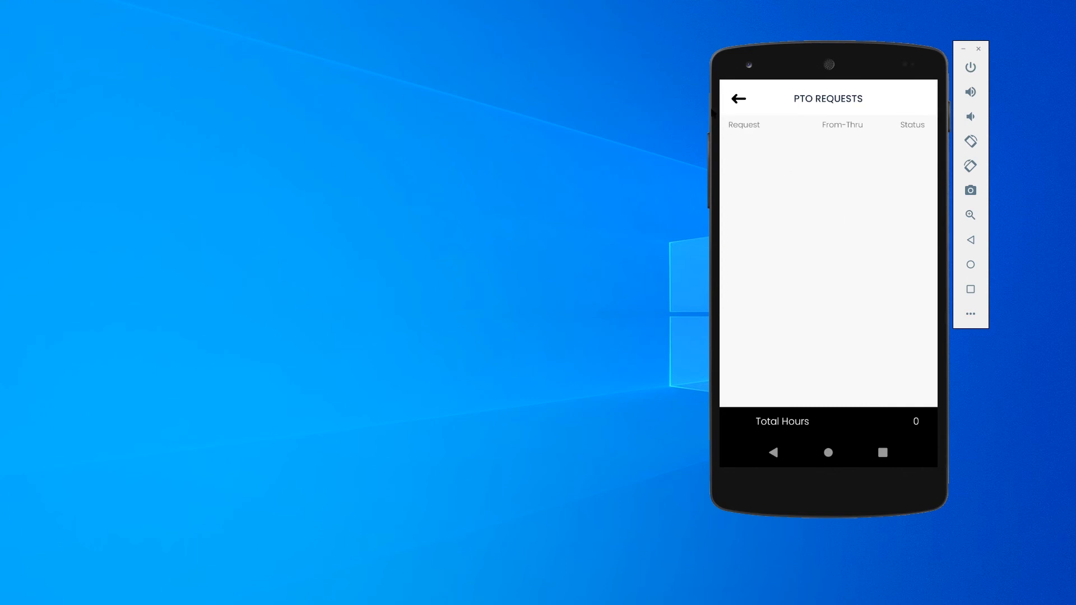
pyautogui.click(737, 99)
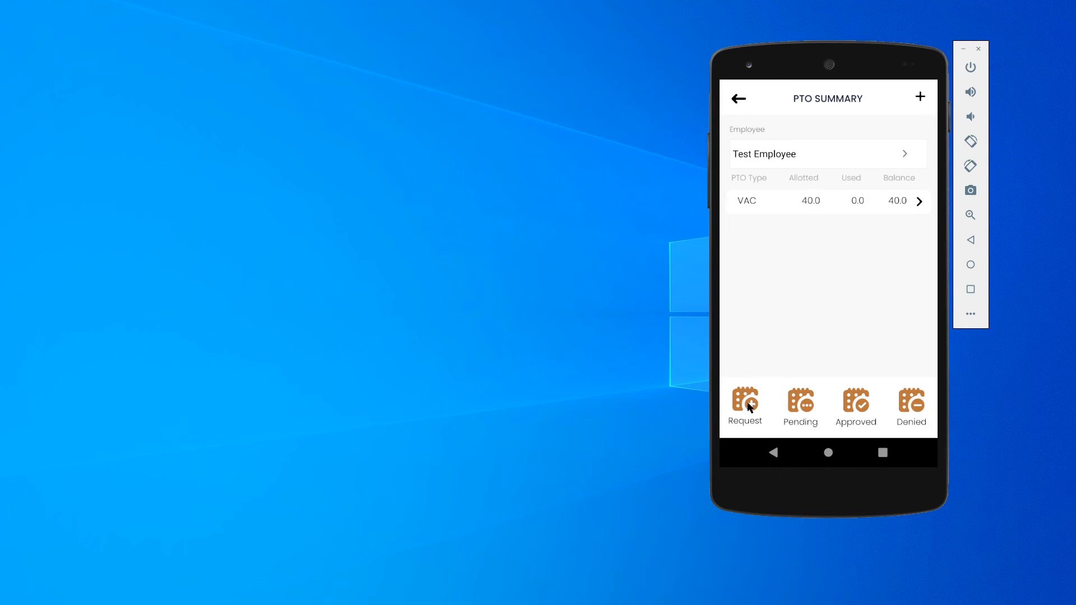
pyautogui.moveTo(809, 415)
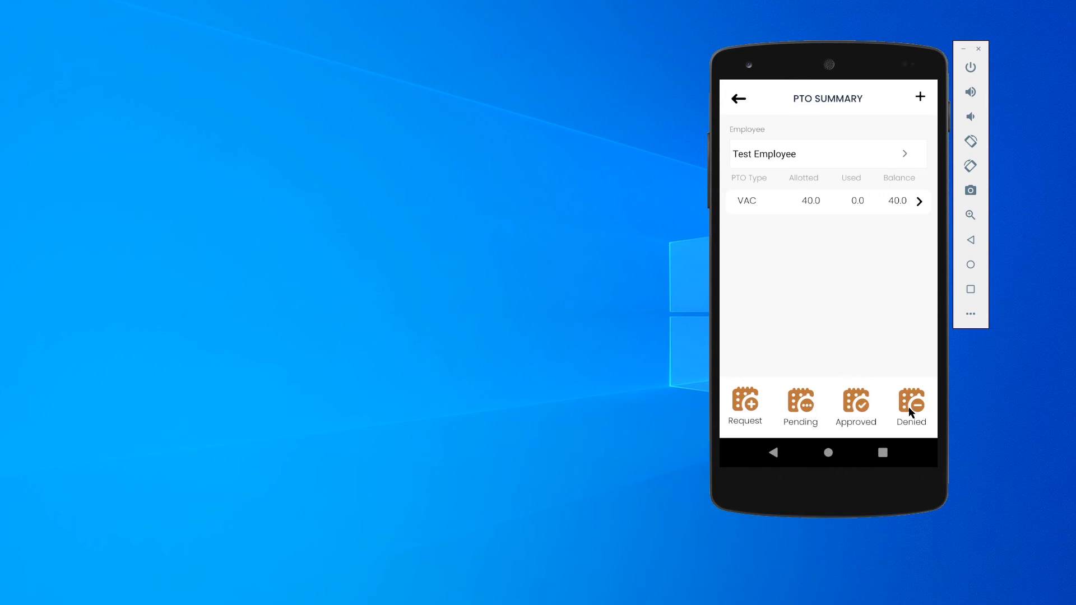
pyautogui.moveTo(808, 155)
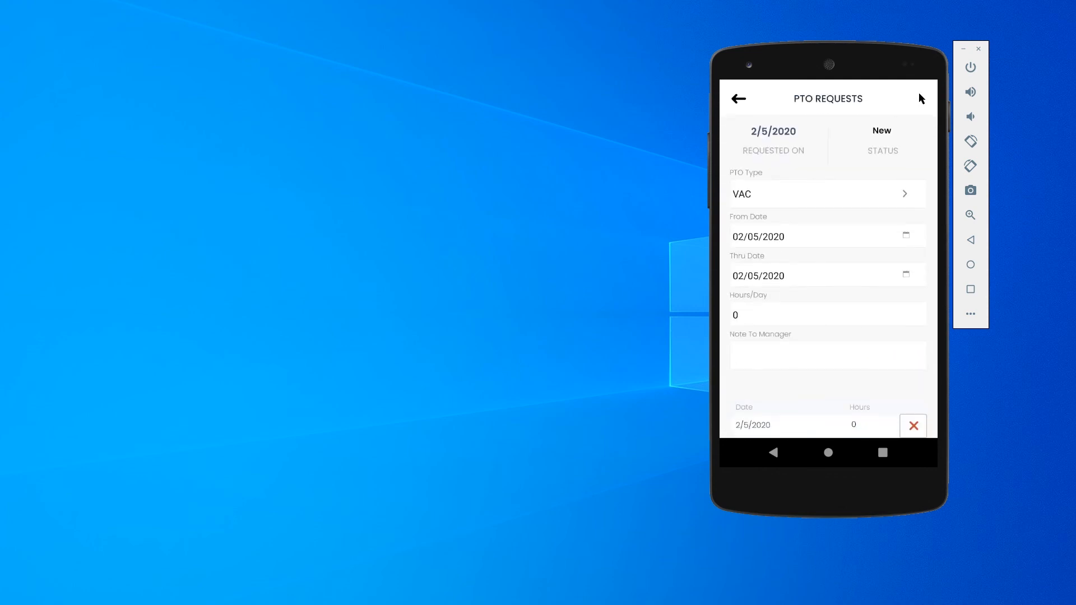
pyautogui.moveTo(869, 203)
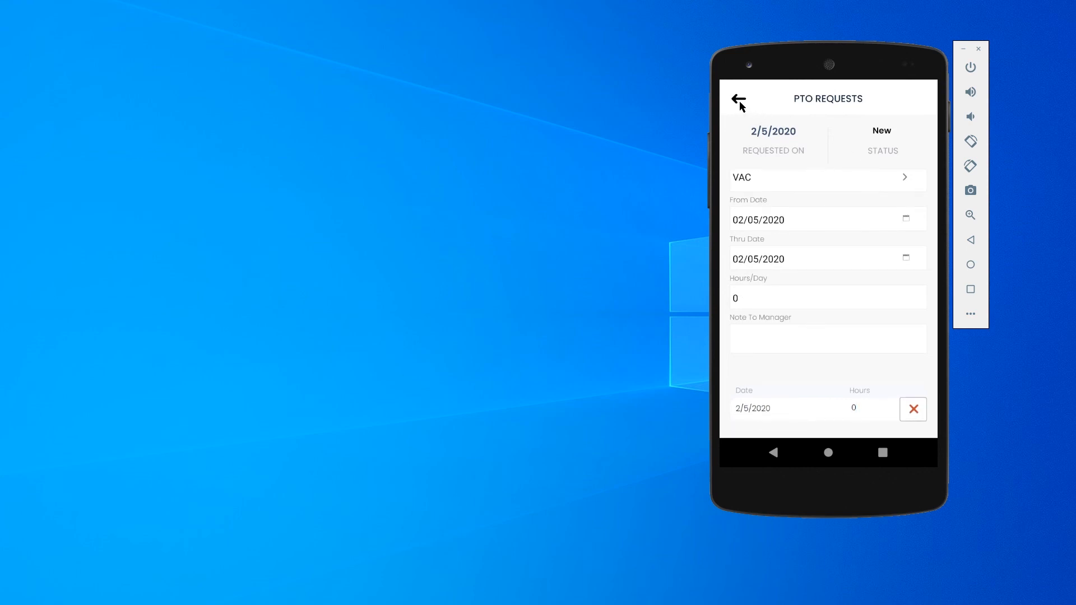
pyautogui.click(737, 99)
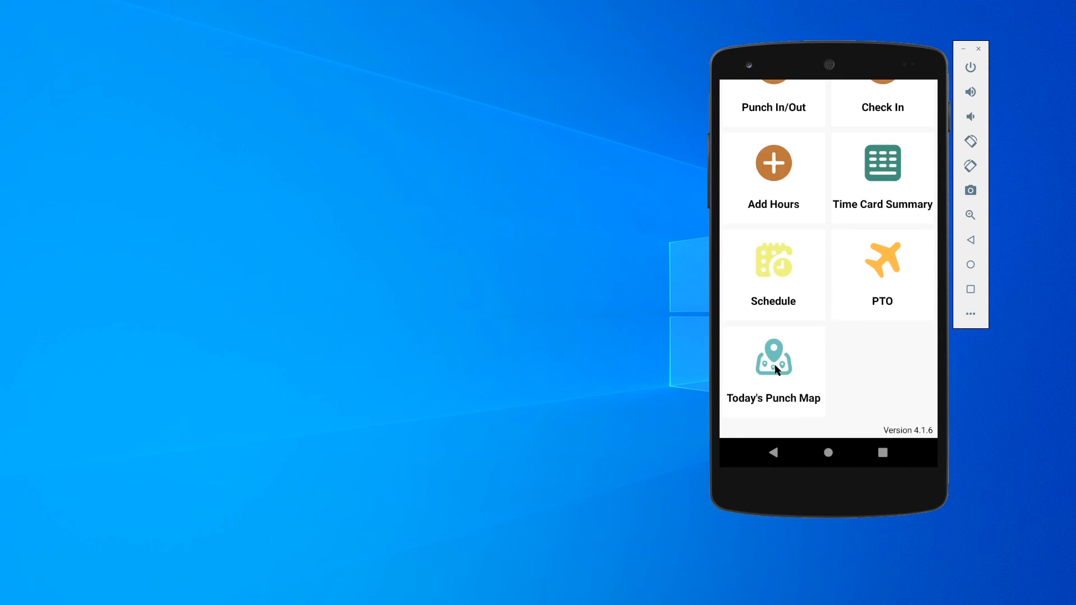
pyautogui.click(773, 358)
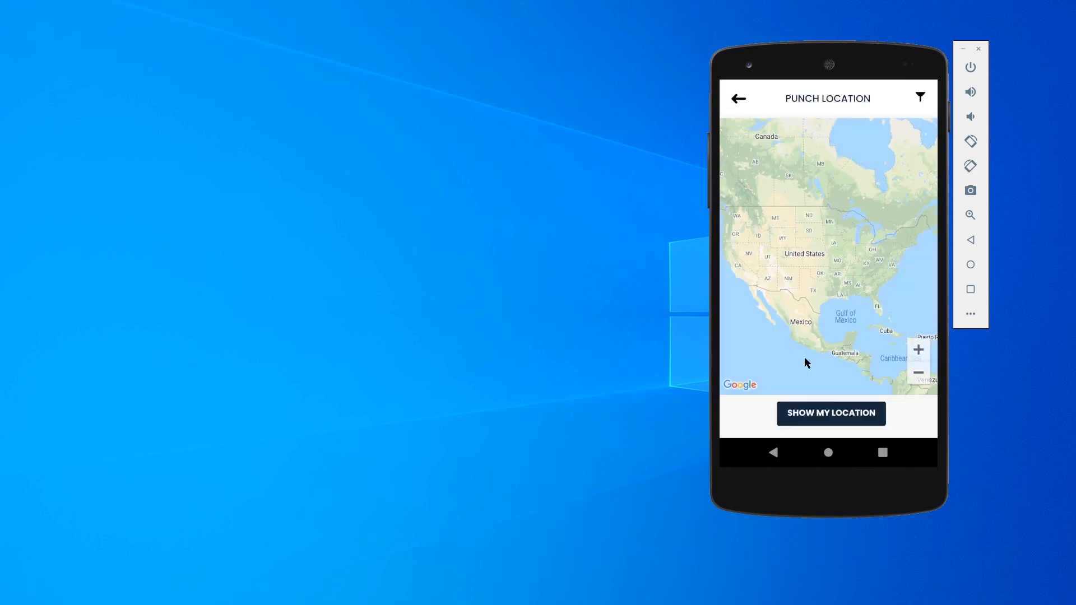
pyautogui.moveTo(777, 268)
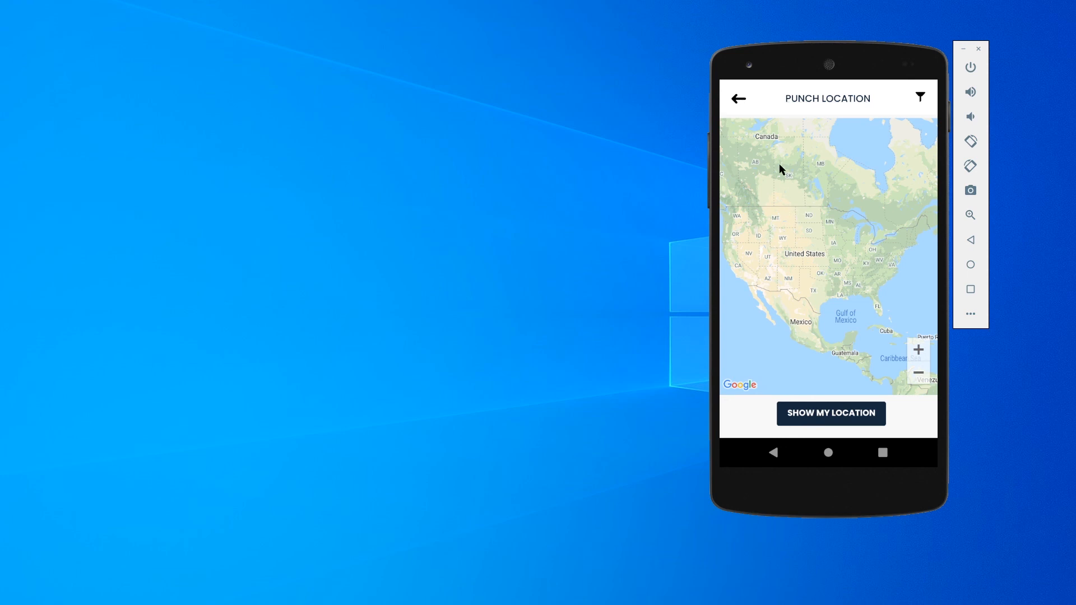
pyautogui.click(737, 98)
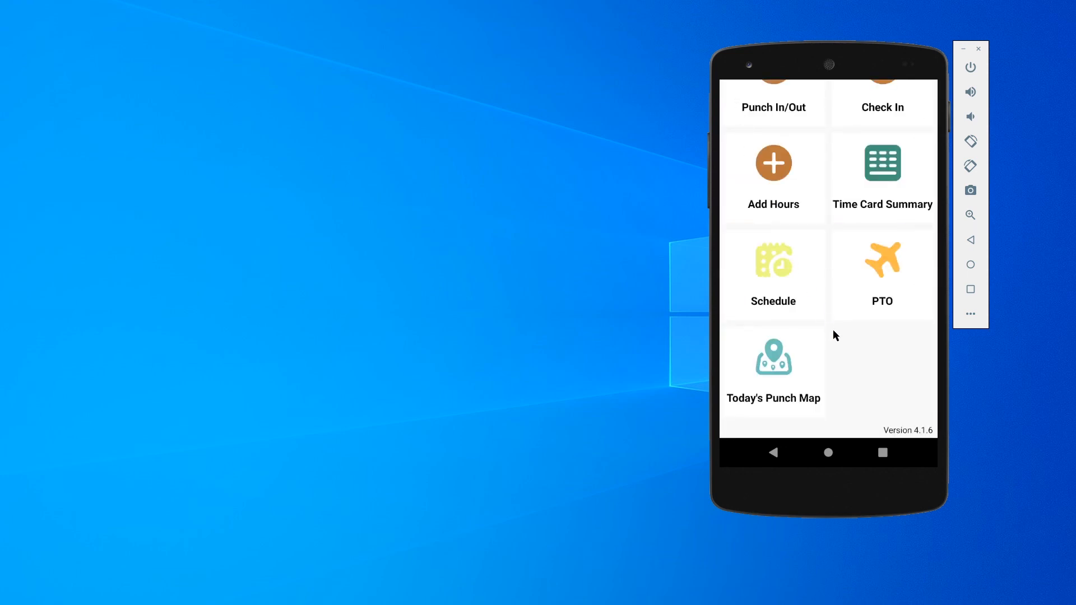